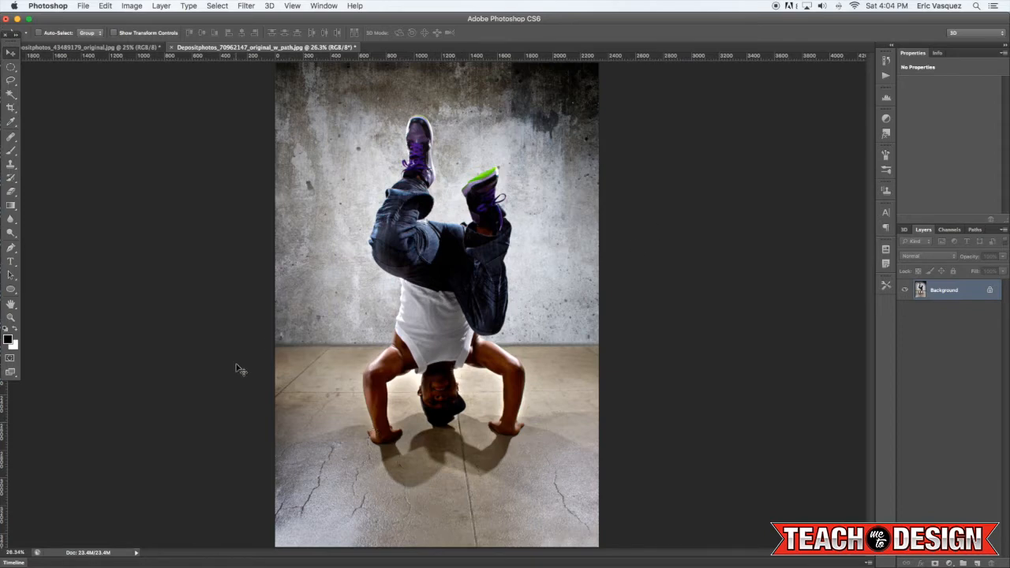
pyautogui.moveTo(276, 369)
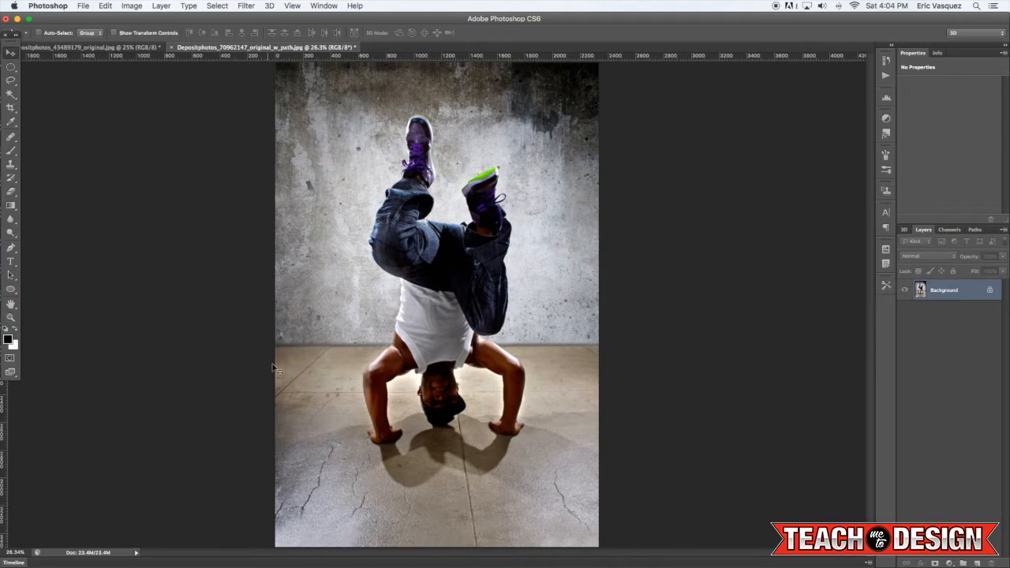
pyautogui.moveTo(697, 318)
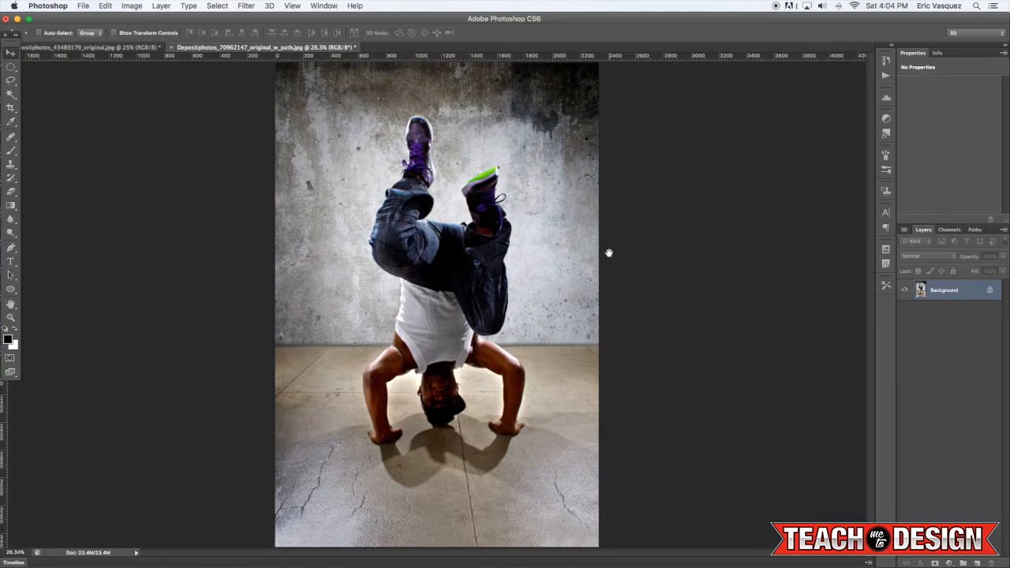
pyautogui.moveTo(614, 259)
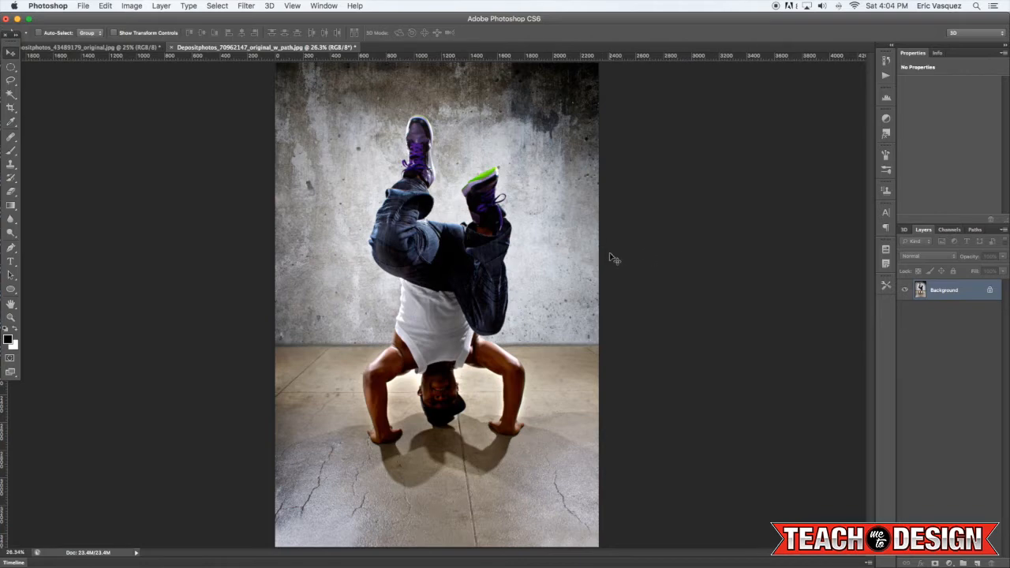
# - Load the dancer's Work Path as a selection, copy him onto Layer 1, and toggle its visibility
pyautogui.click(975, 229)
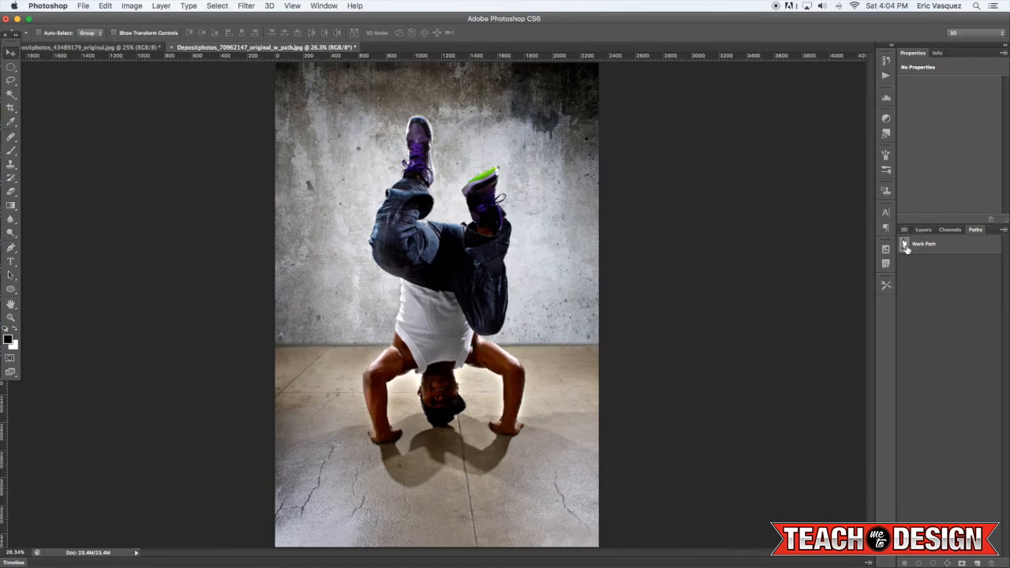
pyautogui.click(923, 229)
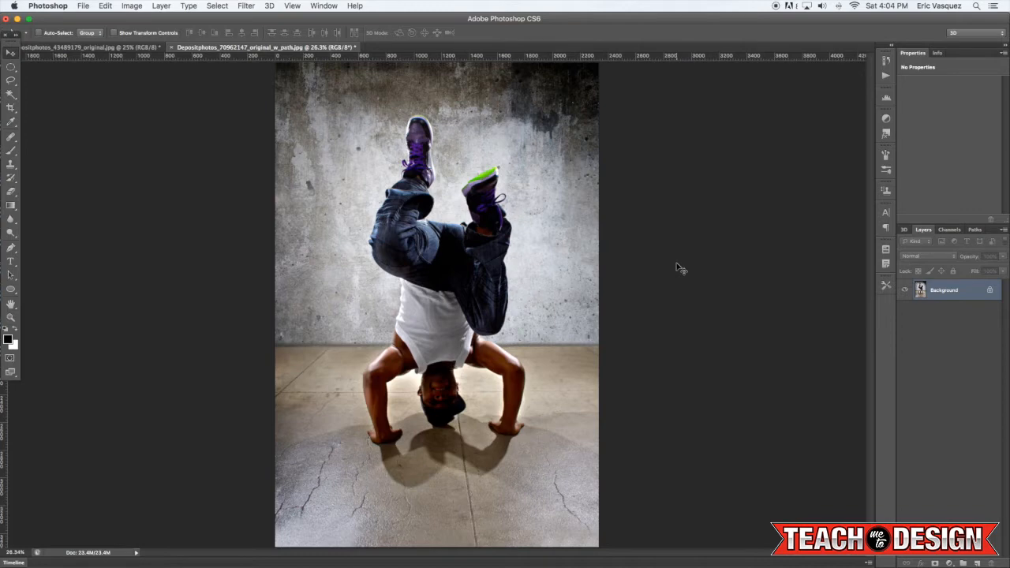
pyautogui.moveTo(913, 243)
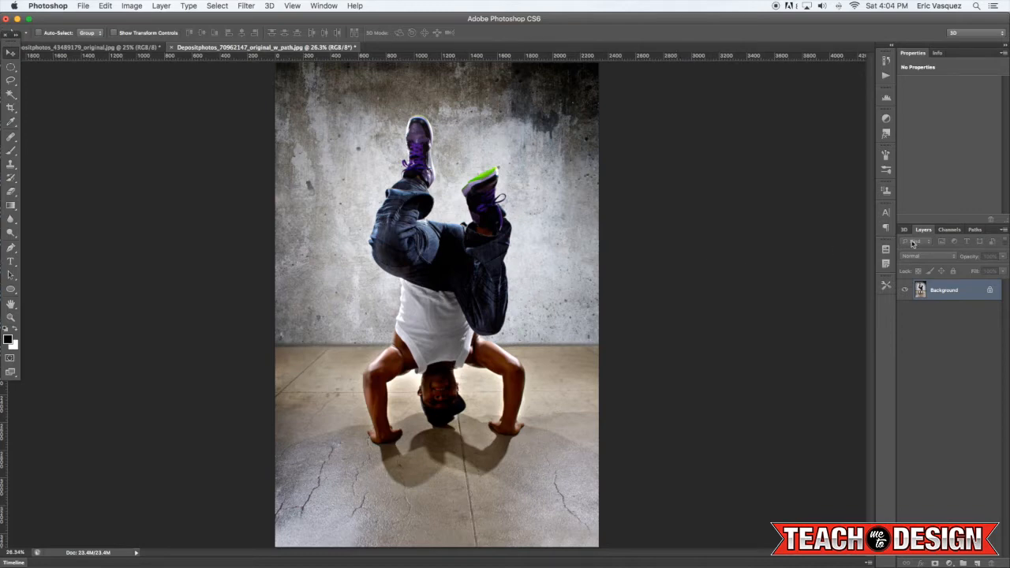
pyautogui.click(976, 229)
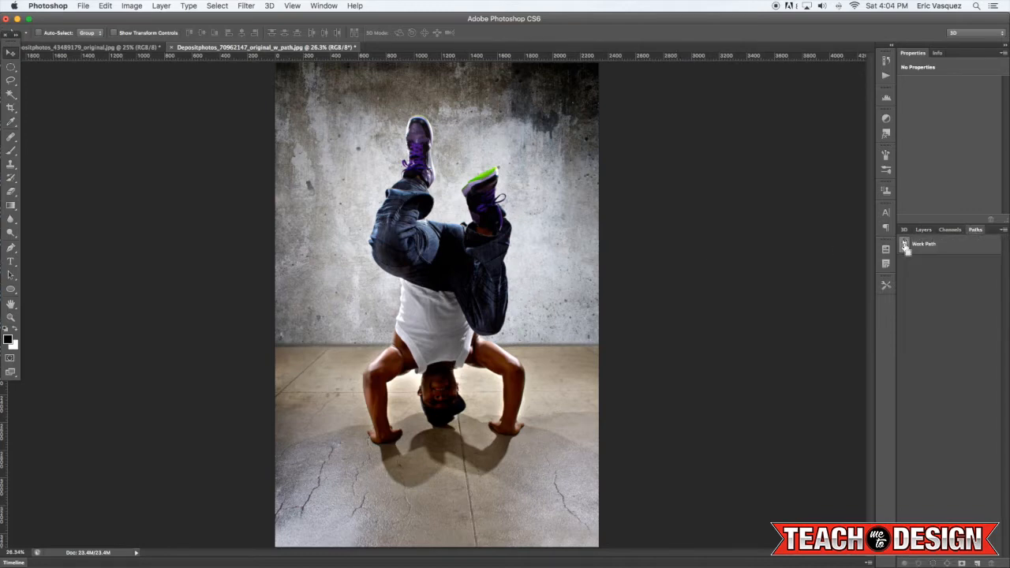
pyautogui.click(923, 230)
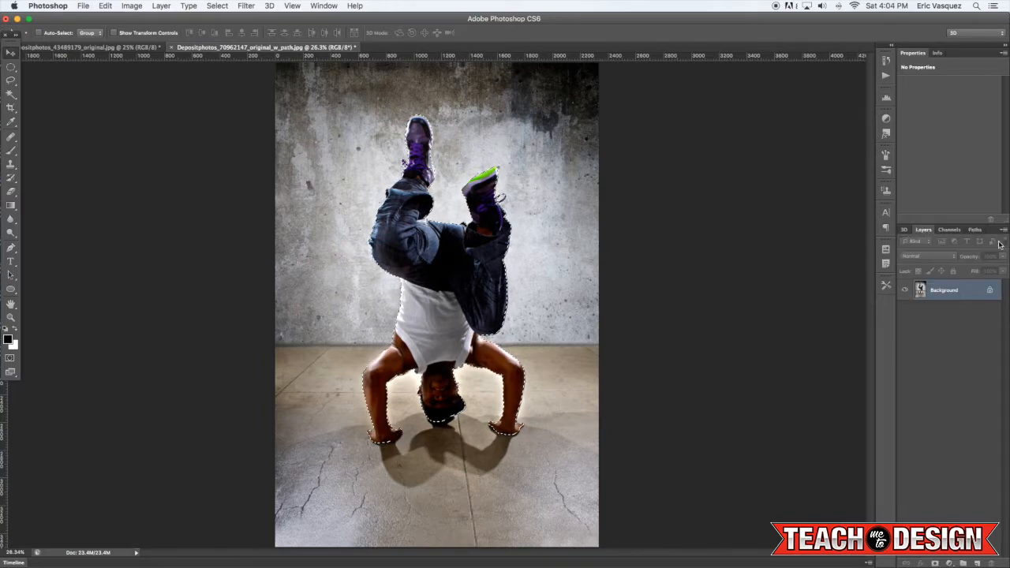
pyautogui.click(976, 230)
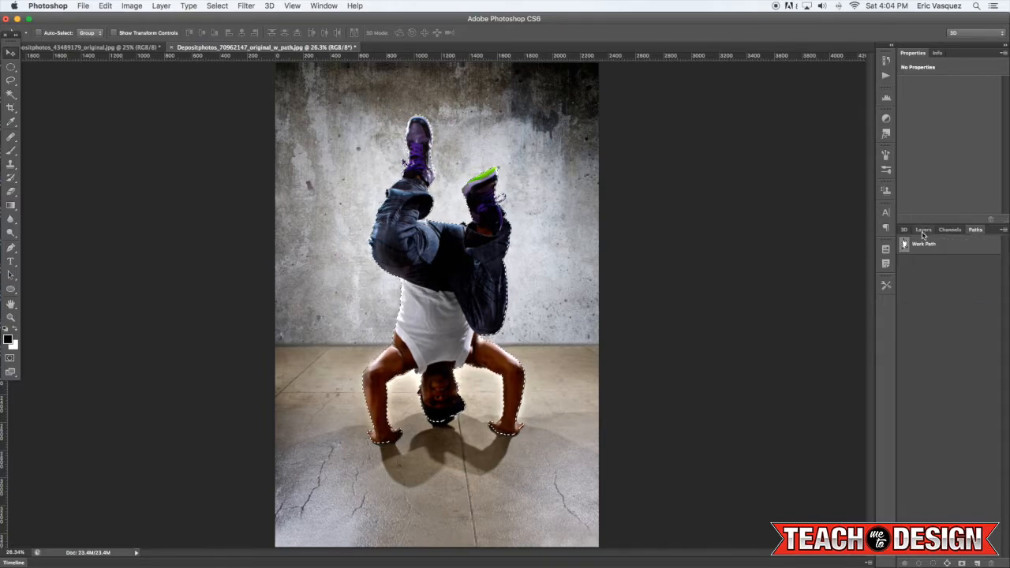
pyautogui.click(922, 229)
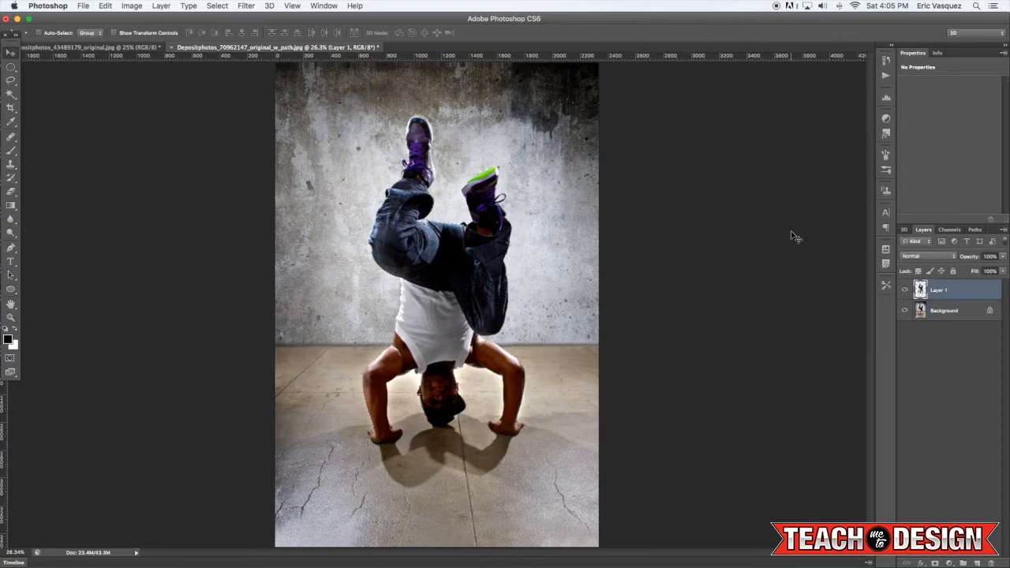
pyautogui.click(905, 310)
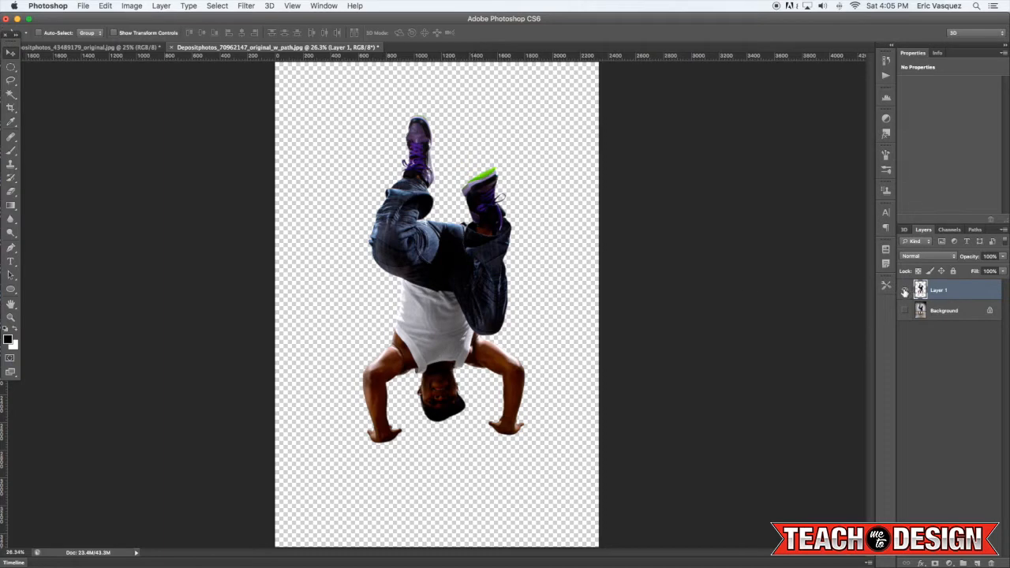
pyautogui.click(905, 310)
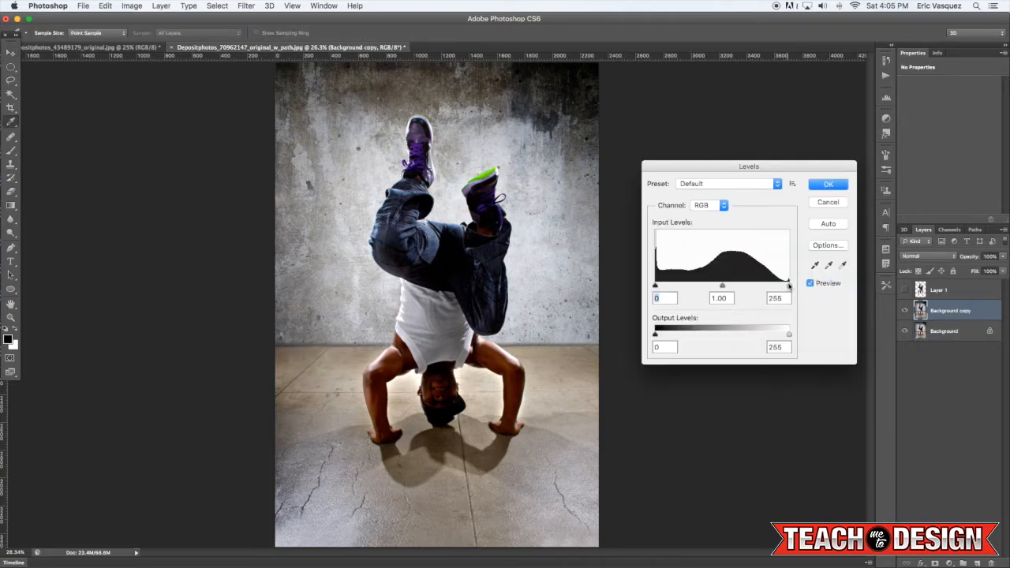
# - Apply Levels 20 and 172 to the background copy, then desaturate it with Saturation -100
pyautogui.moveTo(788, 285); pyautogui.dragTo(763, 285)
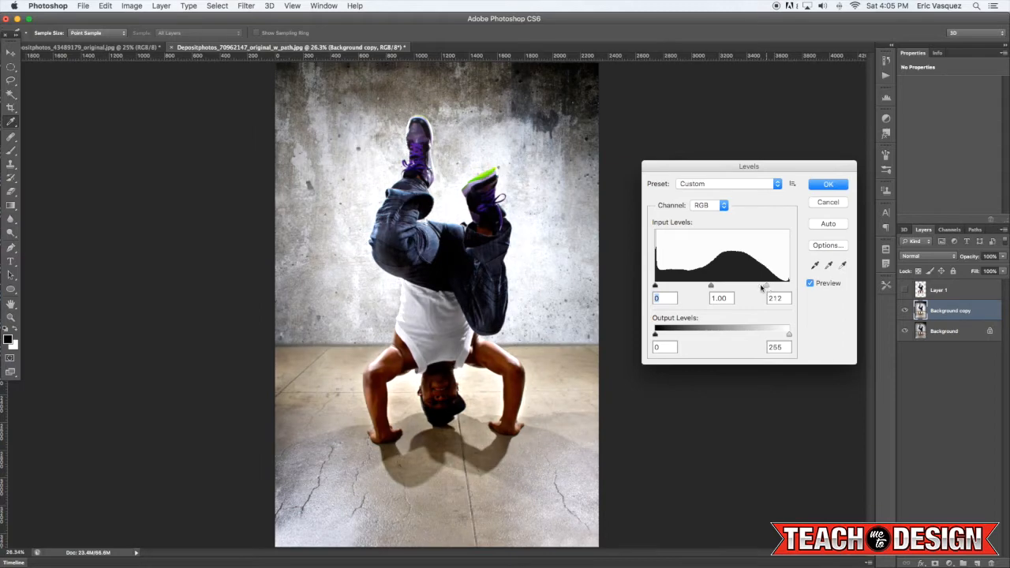
pyautogui.moveTo(766, 286); pyautogui.dragTo(746, 286)
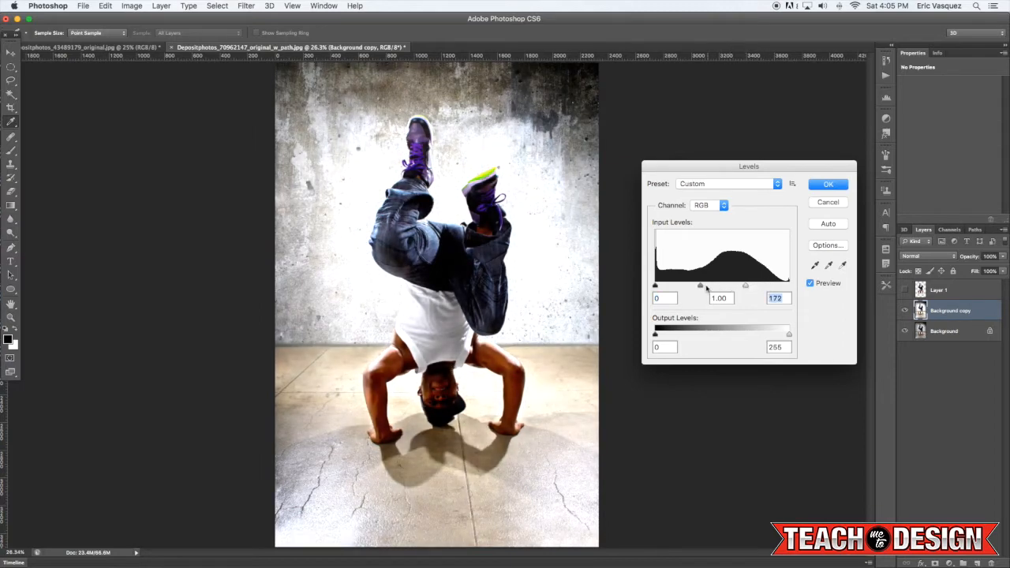
pyautogui.moveTo(655, 285); pyautogui.dragTo(661, 285)
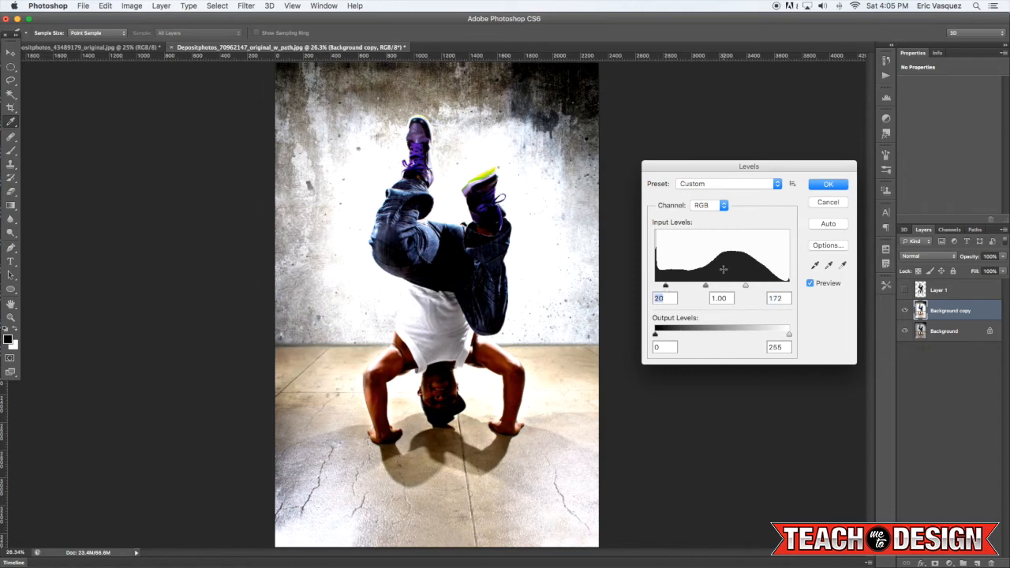
pyautogui.click(828, 183)
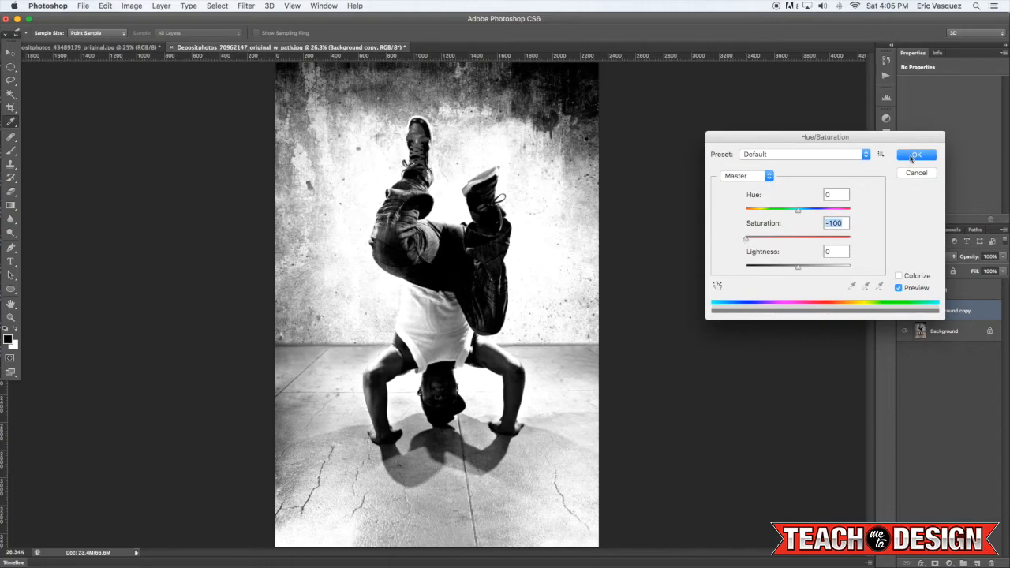
pyautogui.click(916, 155)
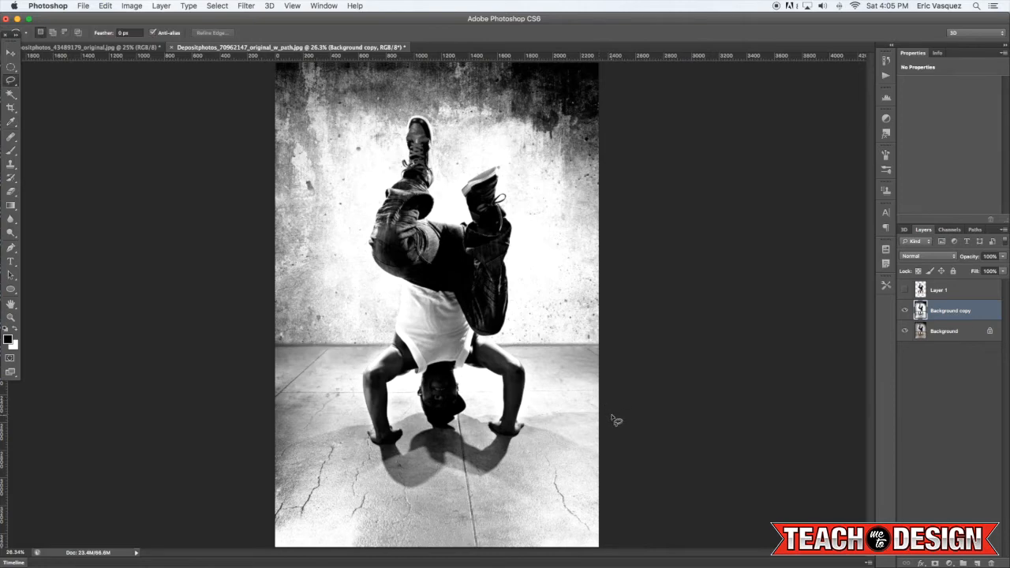
# - Lasso the area above the floor on Background copy, fill it white, then select Layer 1
pyautogui.moveTo(392, 406); pyautogui.dragTo(618, 420)
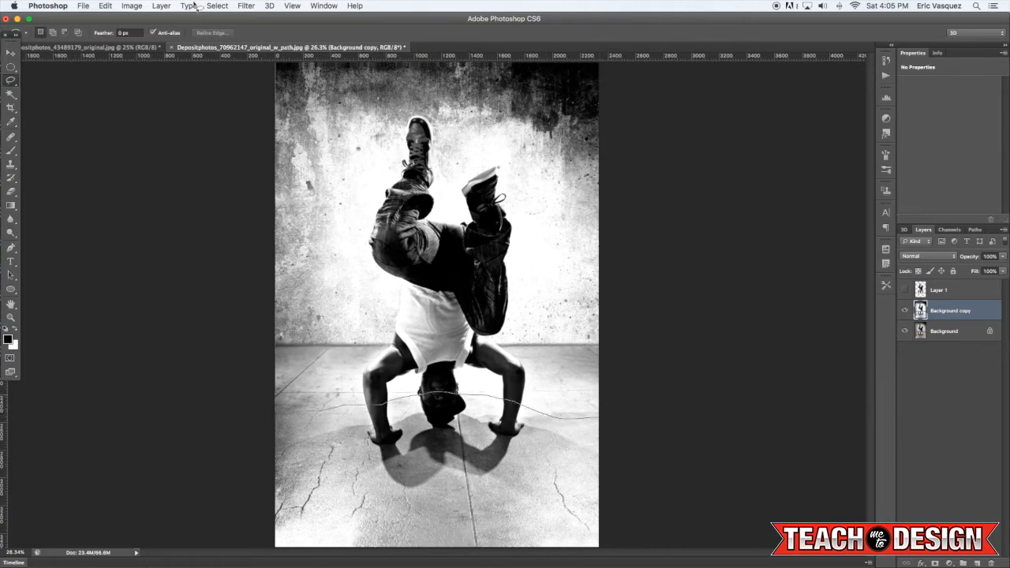
pyautogui.moveTo(663, 410)
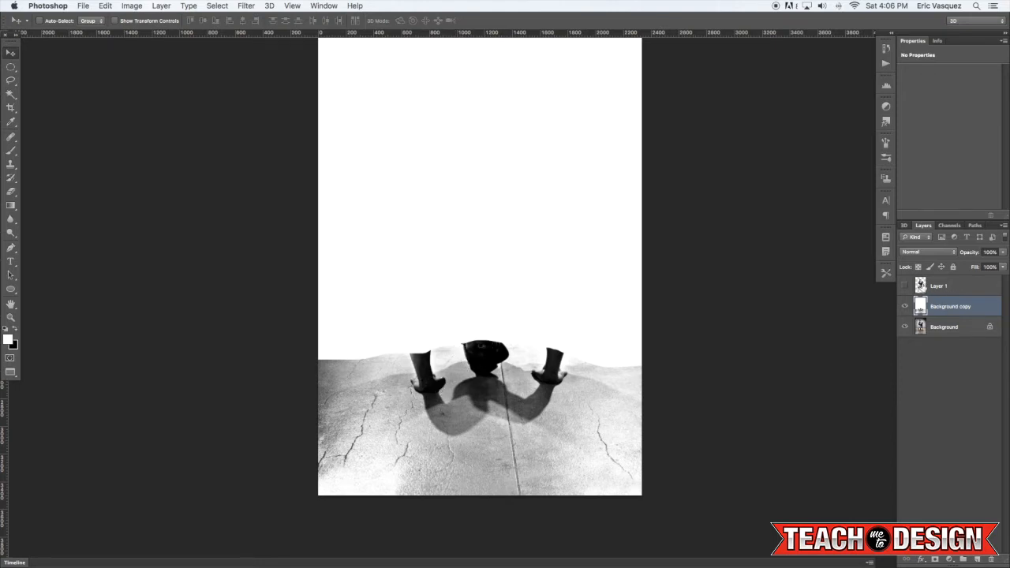
pyautogui.click(938, 286)
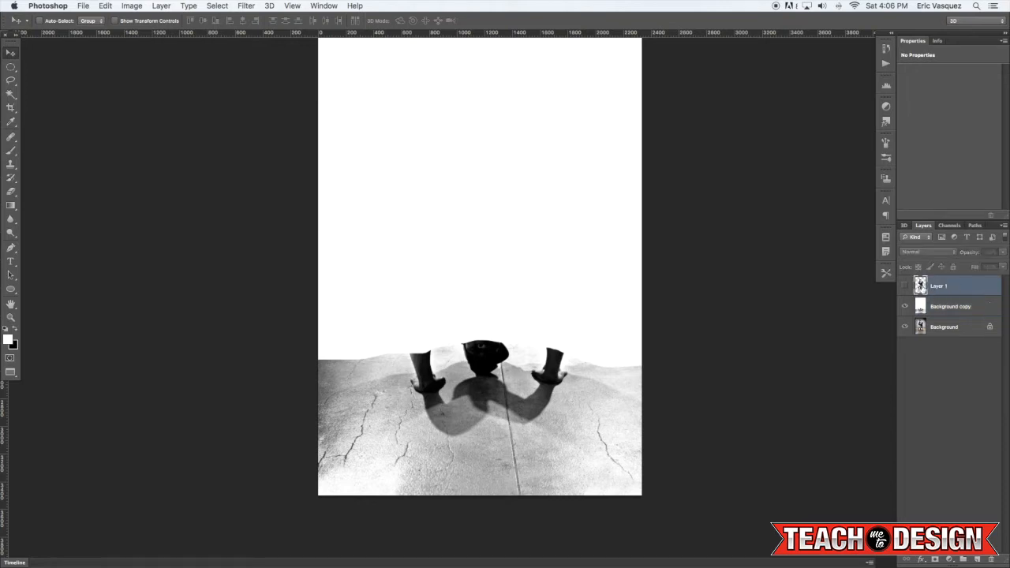
pyautogui.moveTo(920, 286)
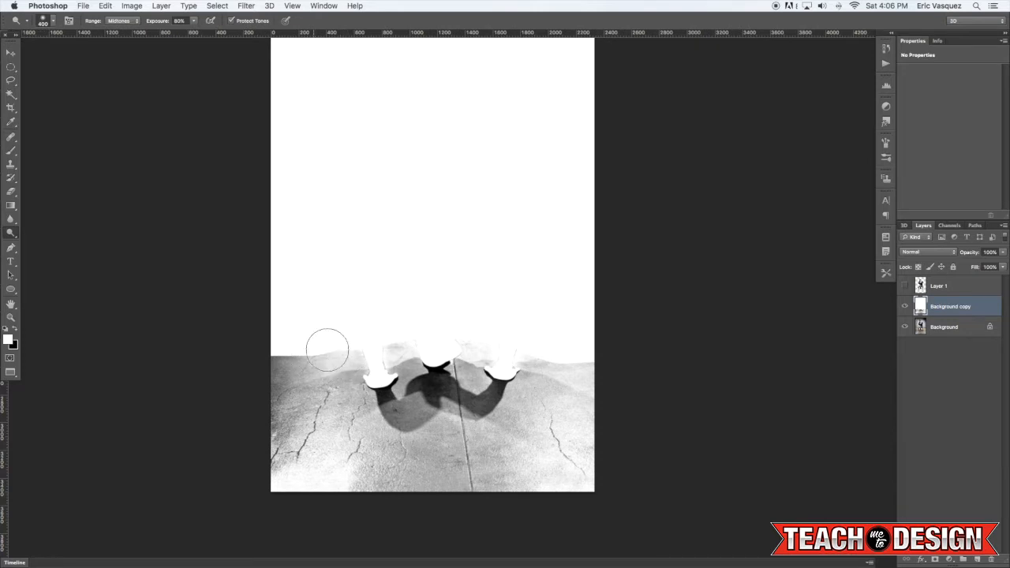
# - Dodge the floor texture and cracks around the shadow to white at Midtones, 80% exposure
pyautogui.moveTo(327, 350); pyautogui.dragTo(331, 343)
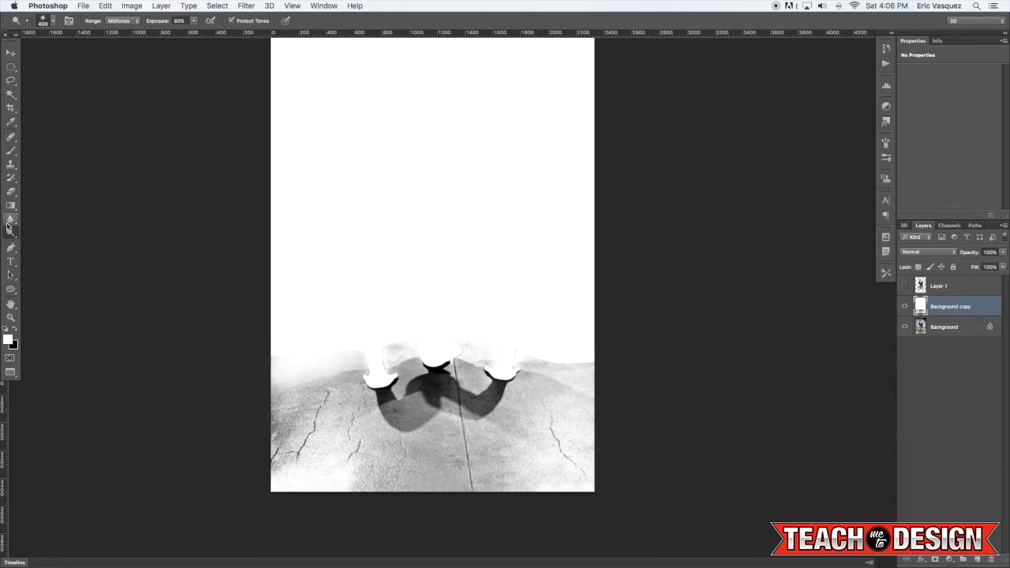
pyautogui.click(11, 219)
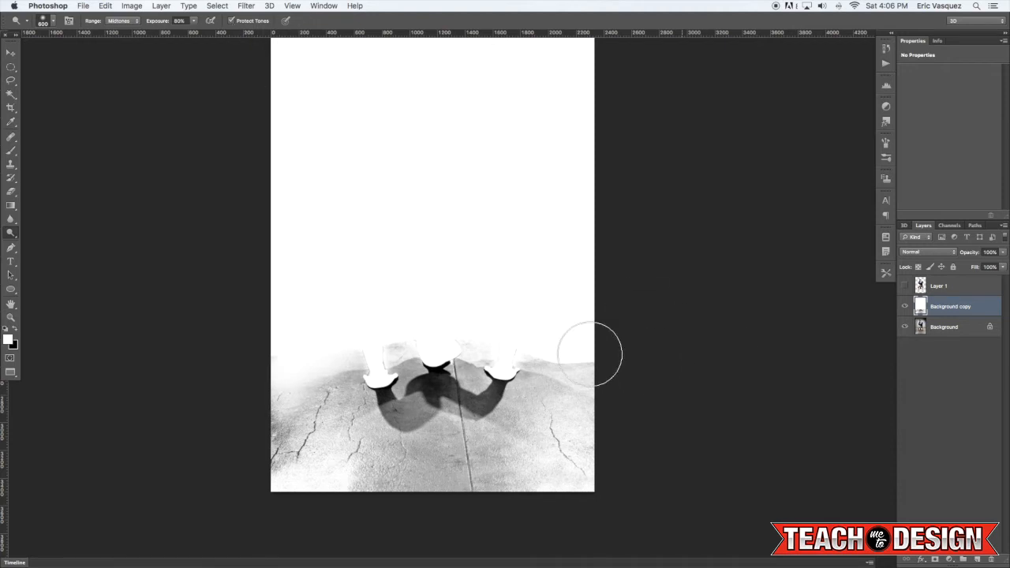
pyautogui.moveTo(592, 355); pyautogui.dragTo(533, 329)
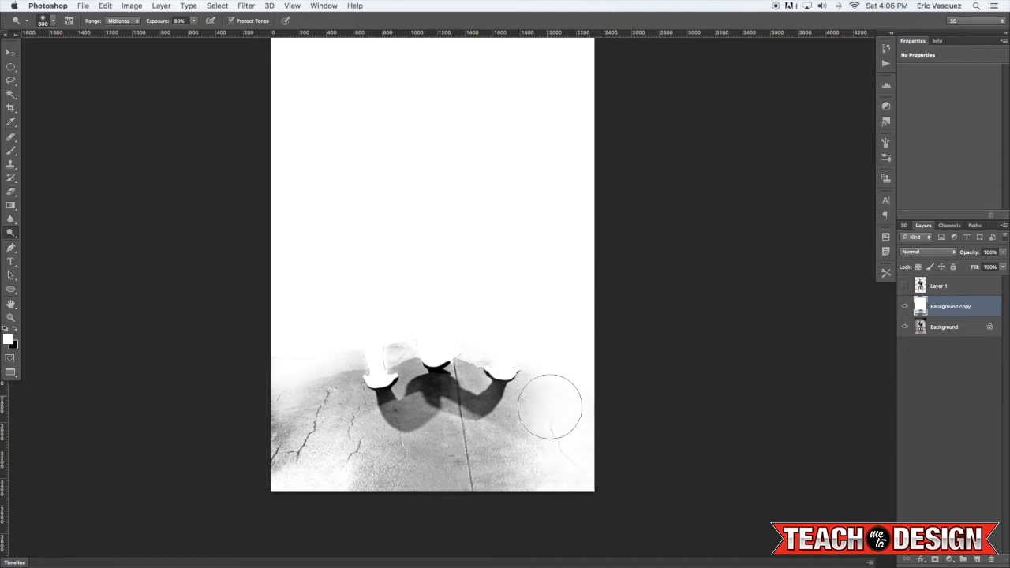
pyautogui.moveTo(550, 406); pyautogui.dragTo(438, 479)
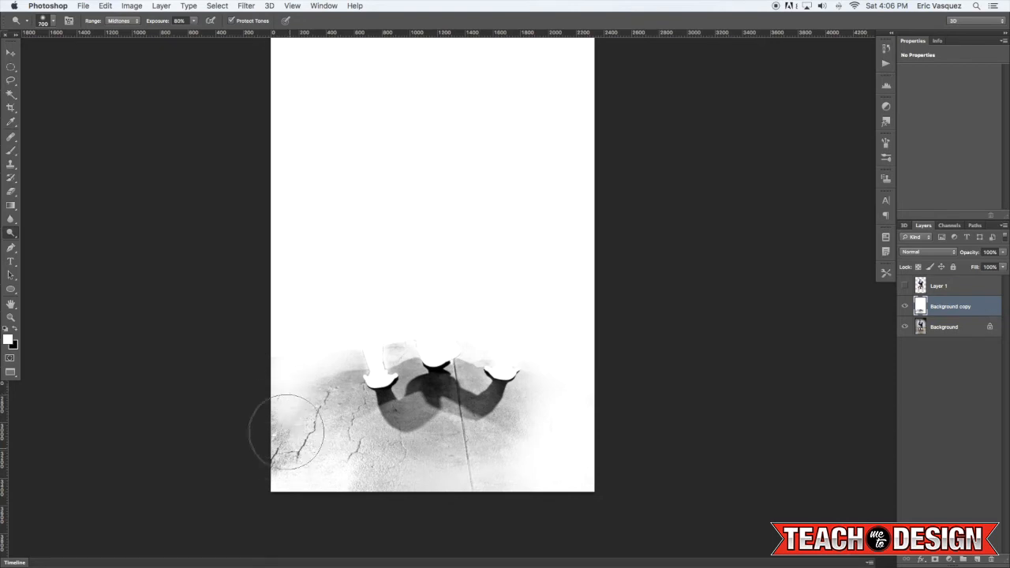
pyautogui.moveTo(287, 432); pyautogui.dragTo(290, 411)
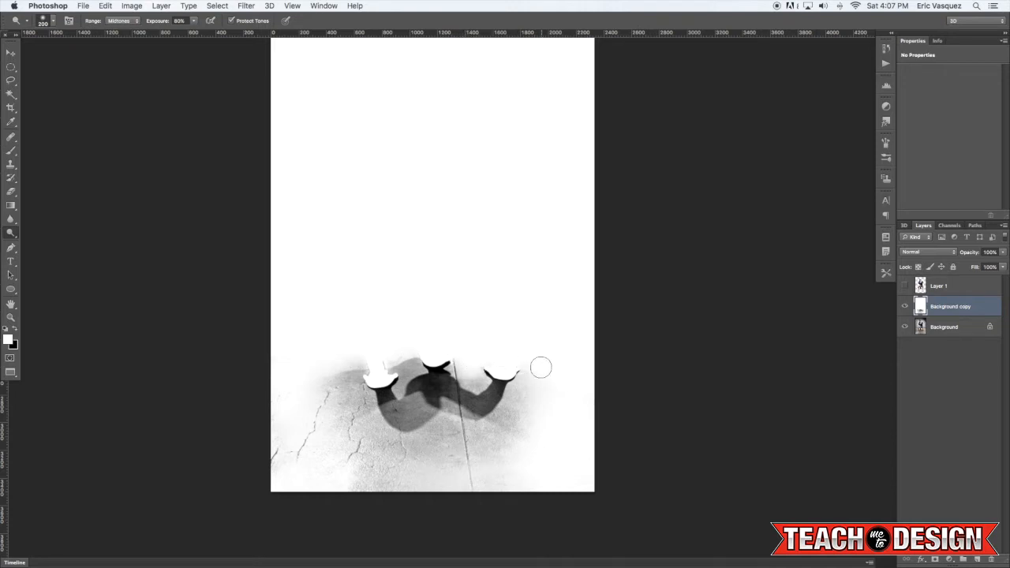
pyautogui.moveTo(541, 367); pyautogui.dragTo(346, 371)
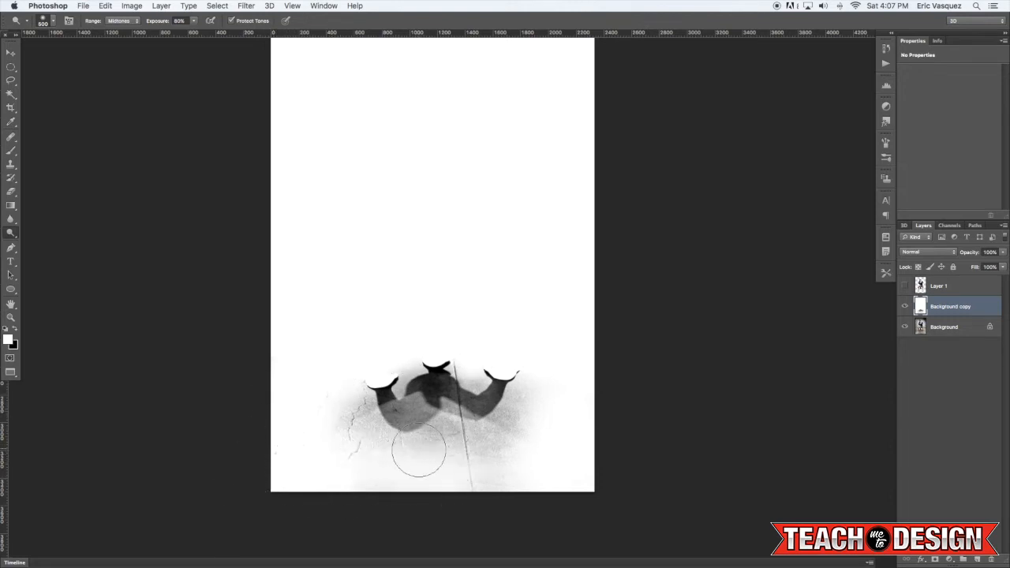
pyautogui.moveTo(419, 450); pyautogui.dragTo(470, 478)
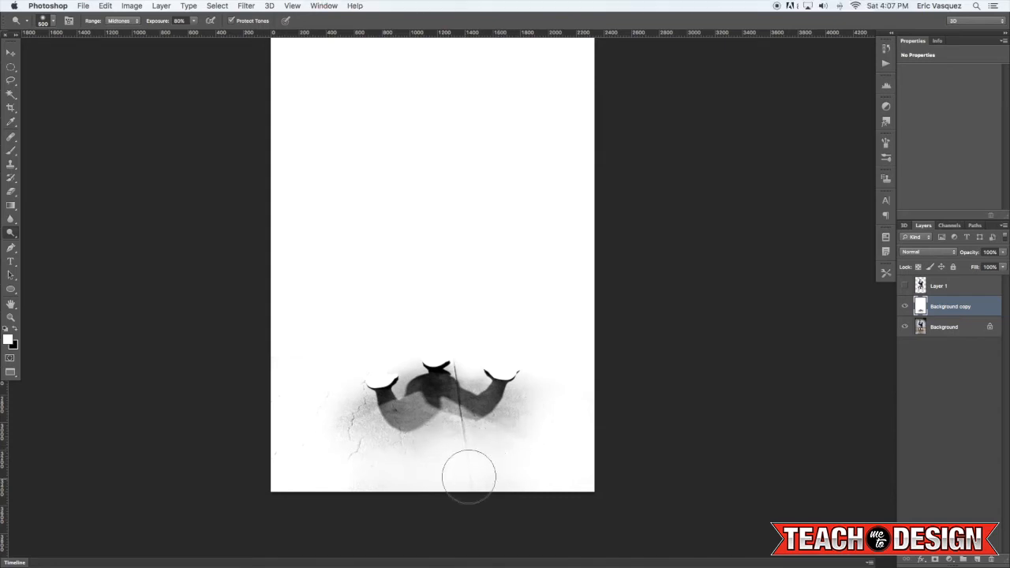
# - Apply a Surface Blur with Radius 9 and Threshold 89 to the shadow layer
pyautogui.click(246, 5)
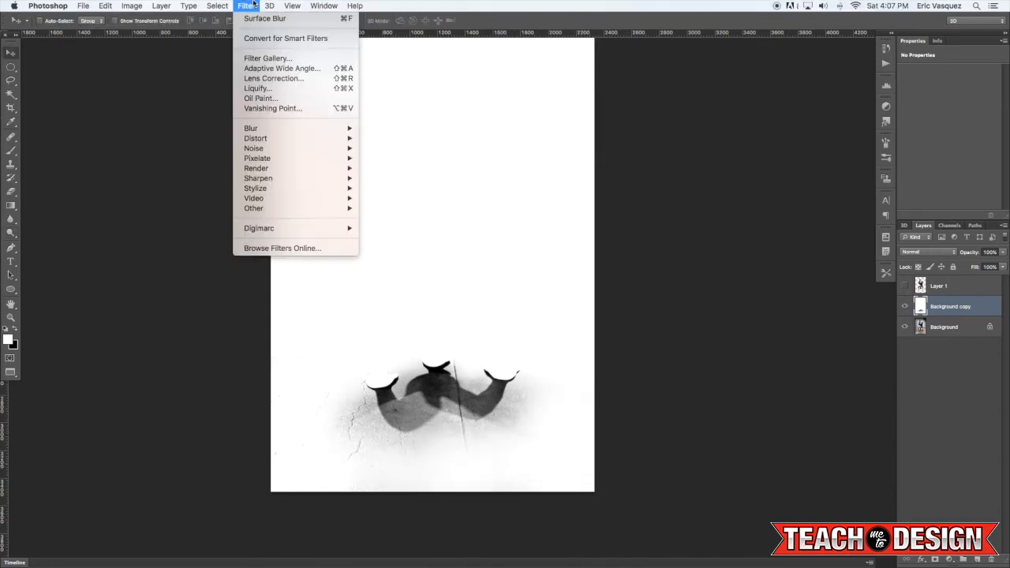
pyautogui.moveTo(251, 128)
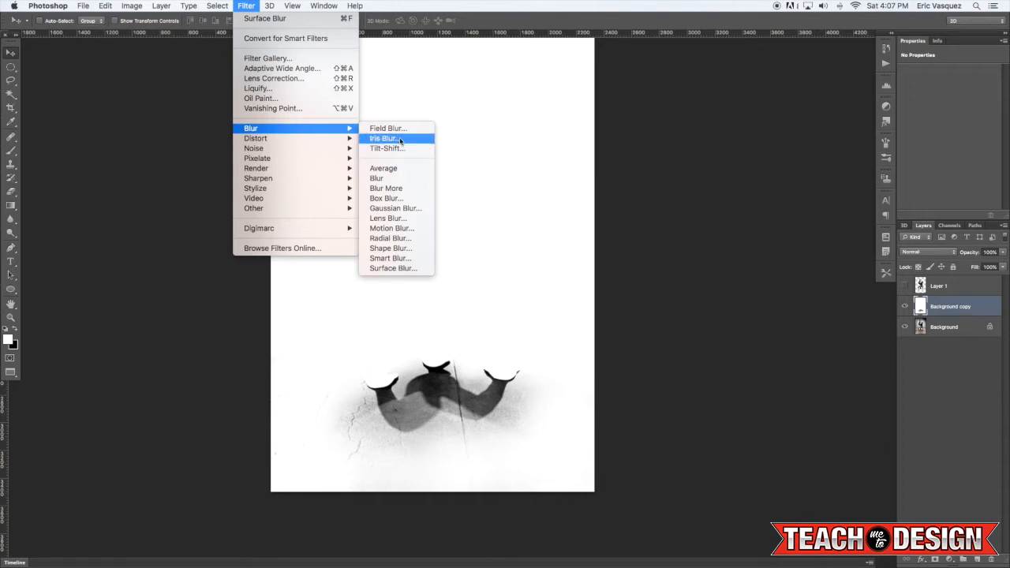
pyautogui.moveTo(392, 267)
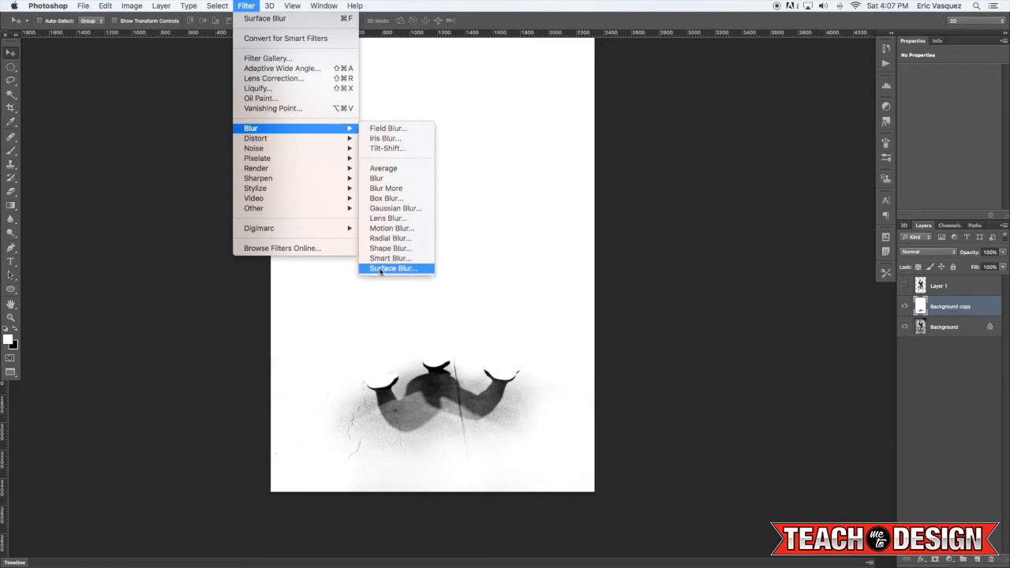
pyautogui.click(392, 268)
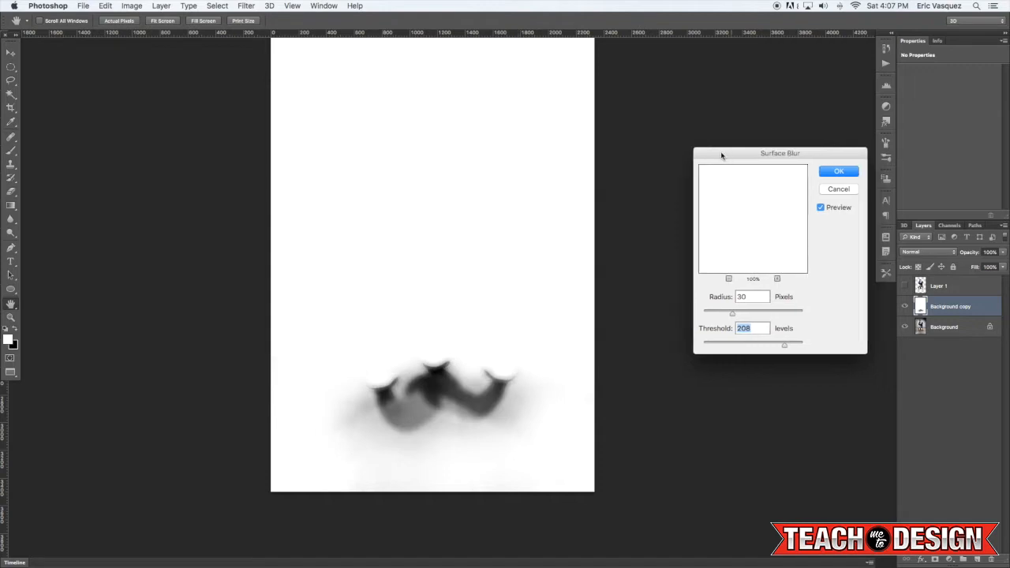
pyautogui.moveTo(780, 153); pyautogui.dragTo(679, 158)
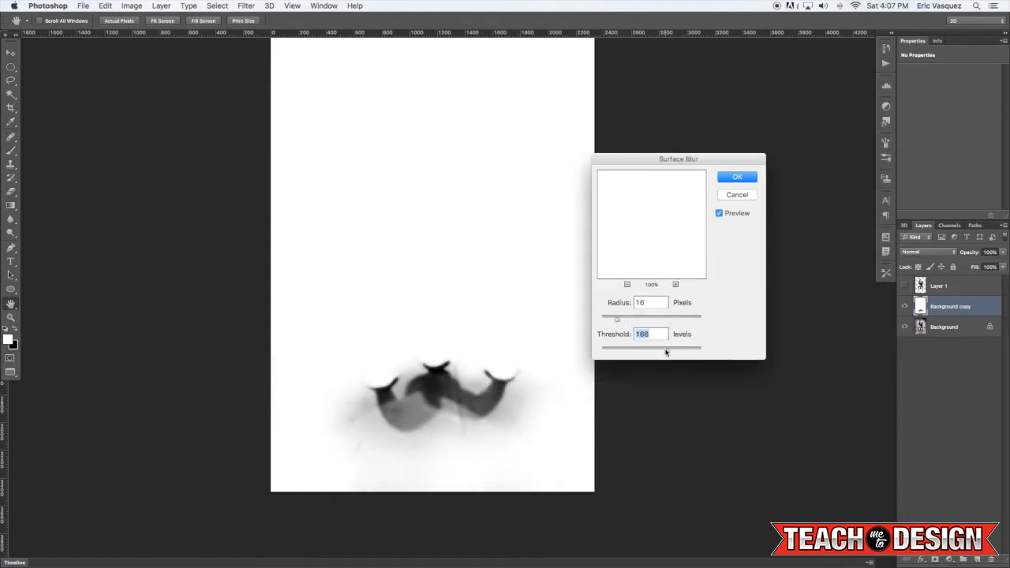
pyautogui.moveTo(651, 349); pyautogui.dragTo(657, 349)
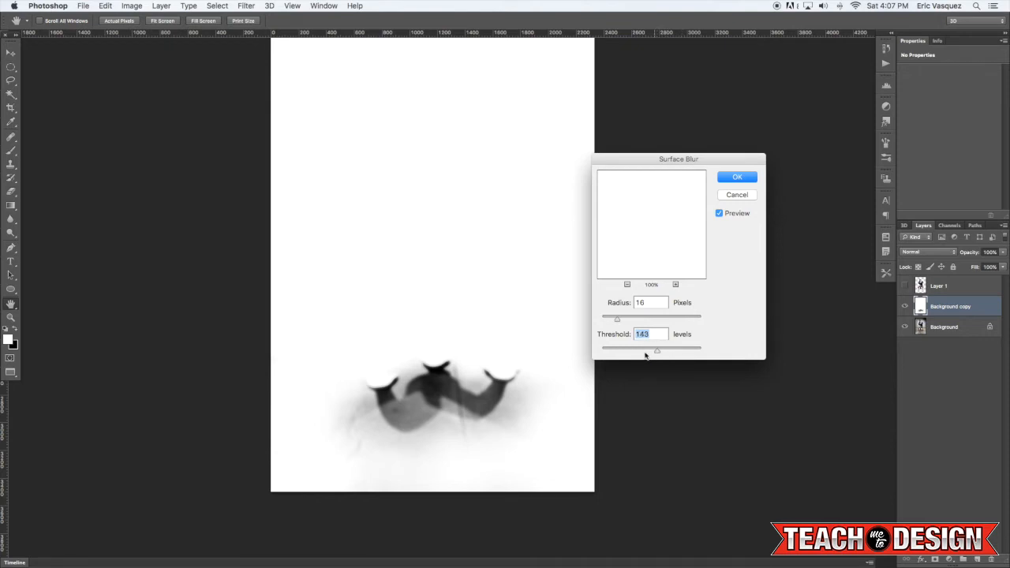
pyautogui.moveTo(658, 349); pyautogui.dragTo(637, 348)
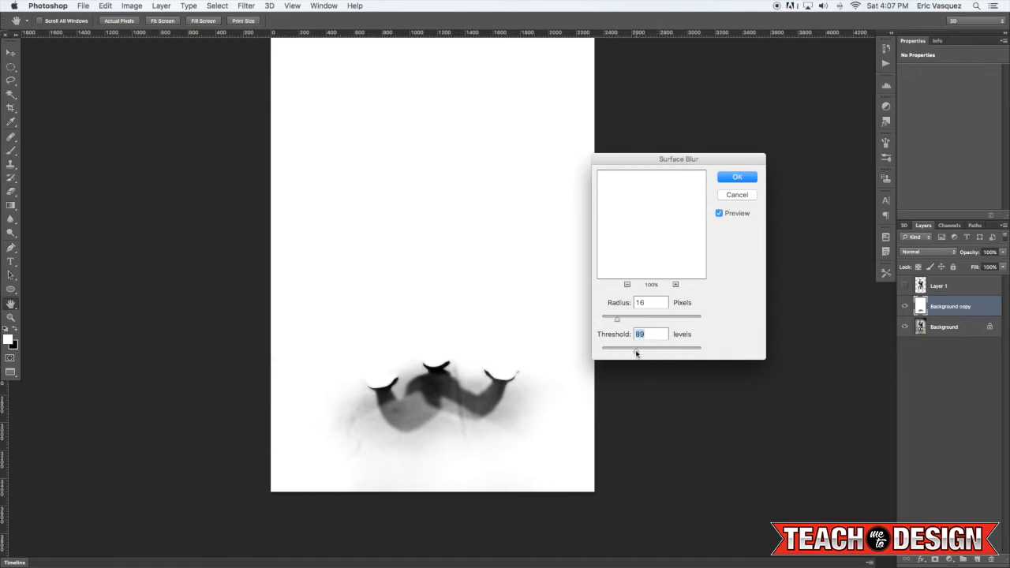
pyautogui.moveTo(617, 320); pyautogui.dragTo(607, 321)
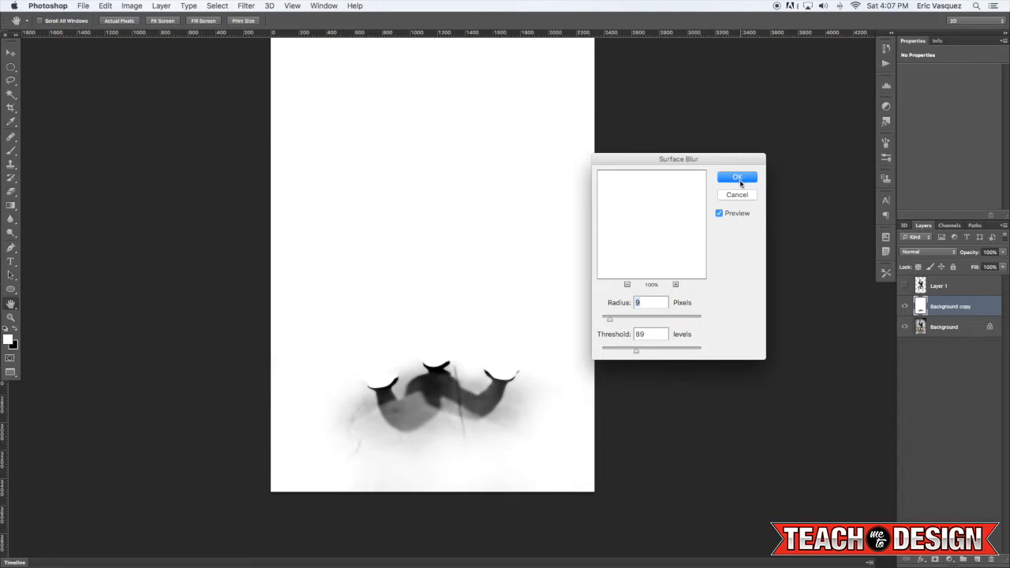
pyautogui.click(736, 176)
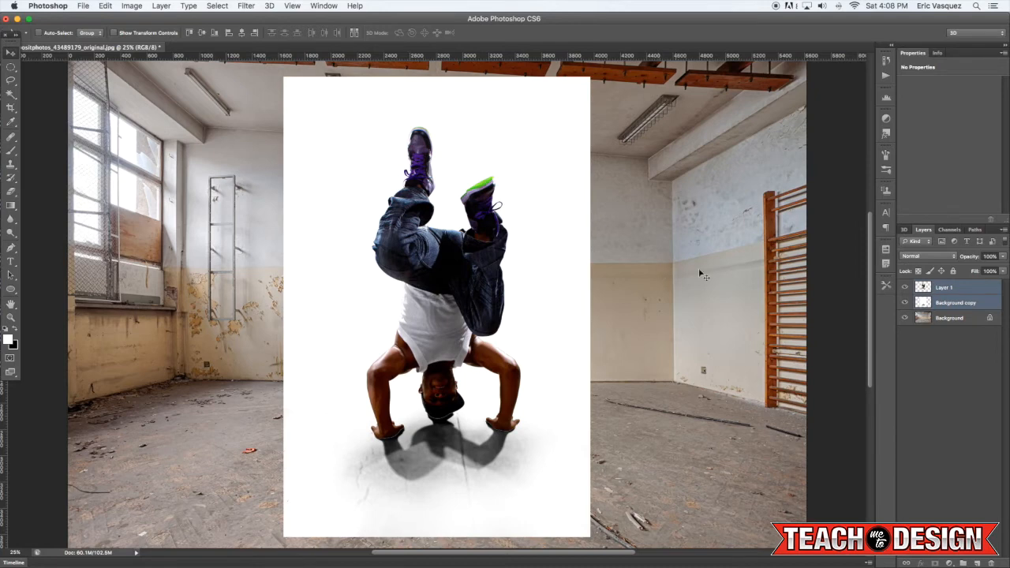
pyautogui.moveTo(239, 342)
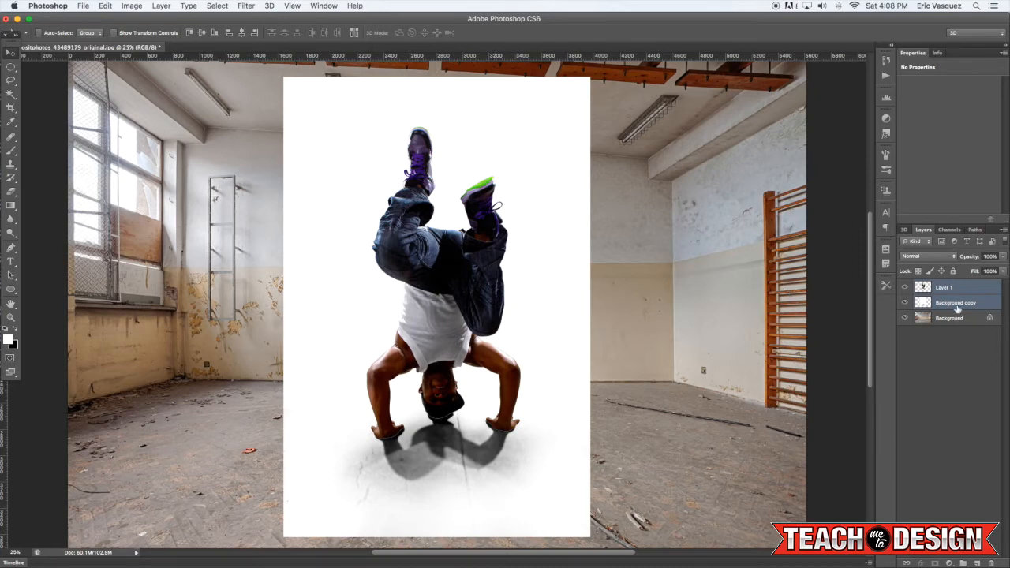
# - Rename the cut-out dancer layer to 'Dancer'
pyautogui.click(955, 302)
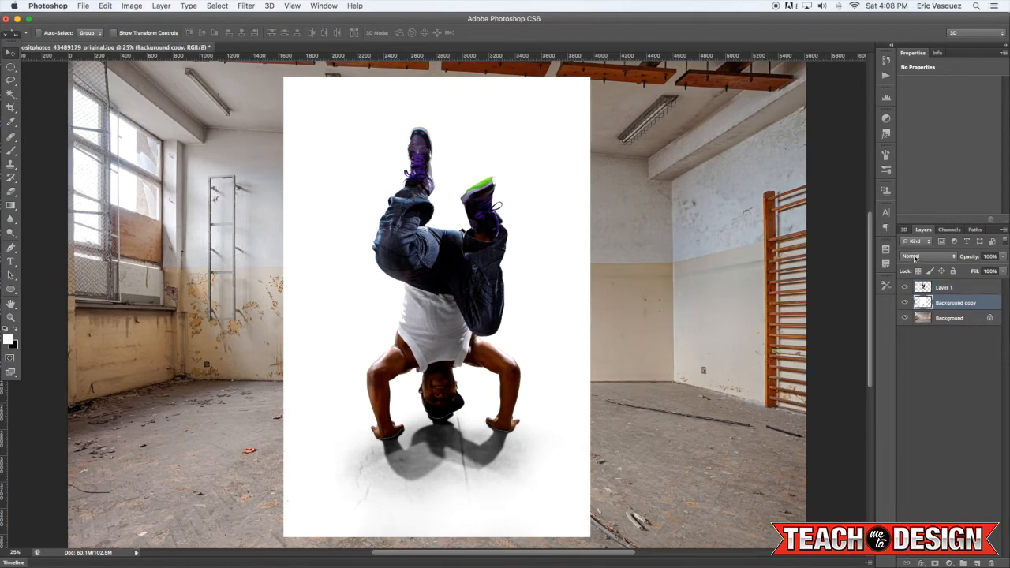
pyautogui.doubleClick(956, 302)
pyautogui.write('Shadows')
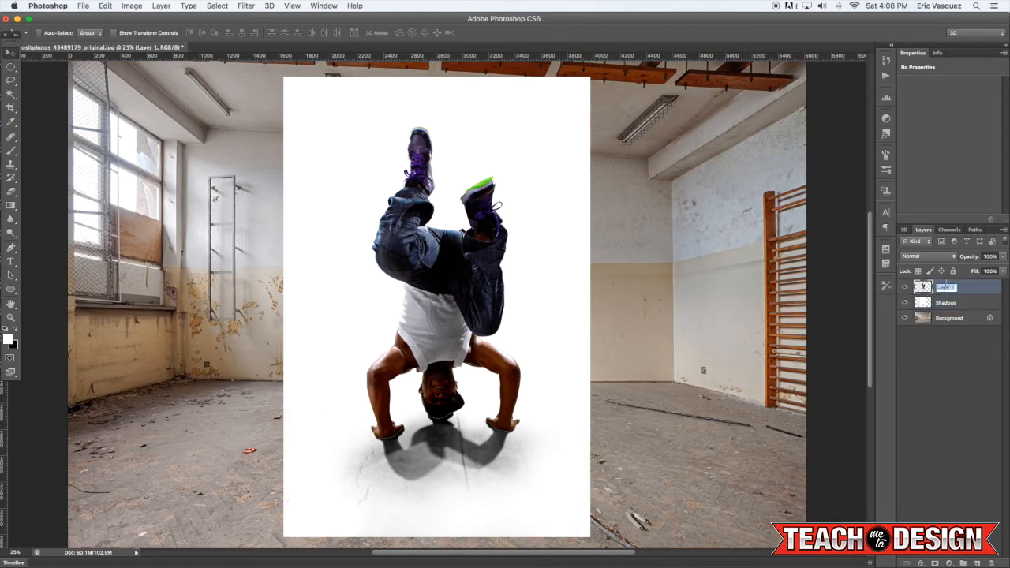
pyautogui.write('Dancer')
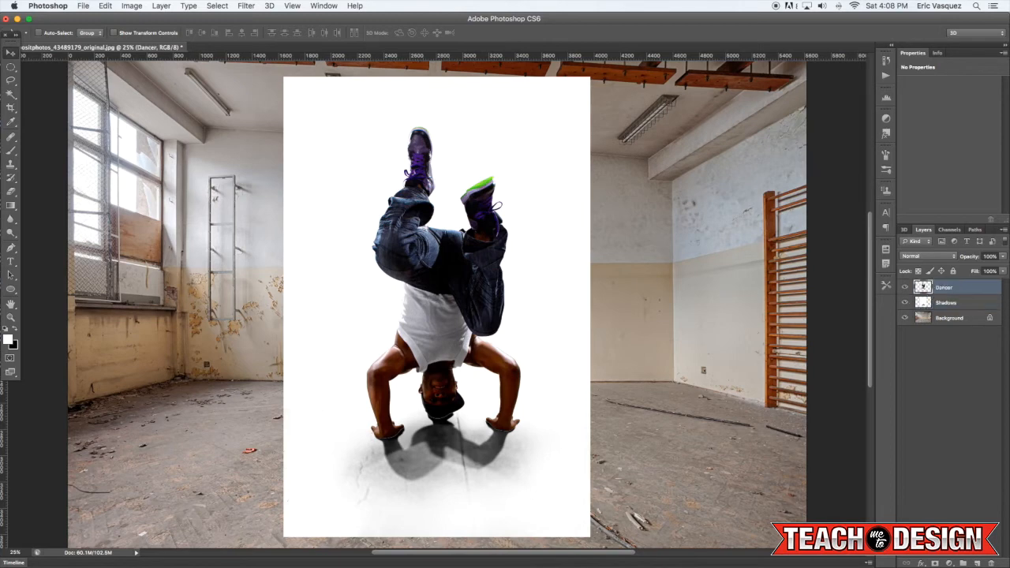
# - Set the Shadows layer's blend mode to Multiply
pyautogui.click(930, 256)
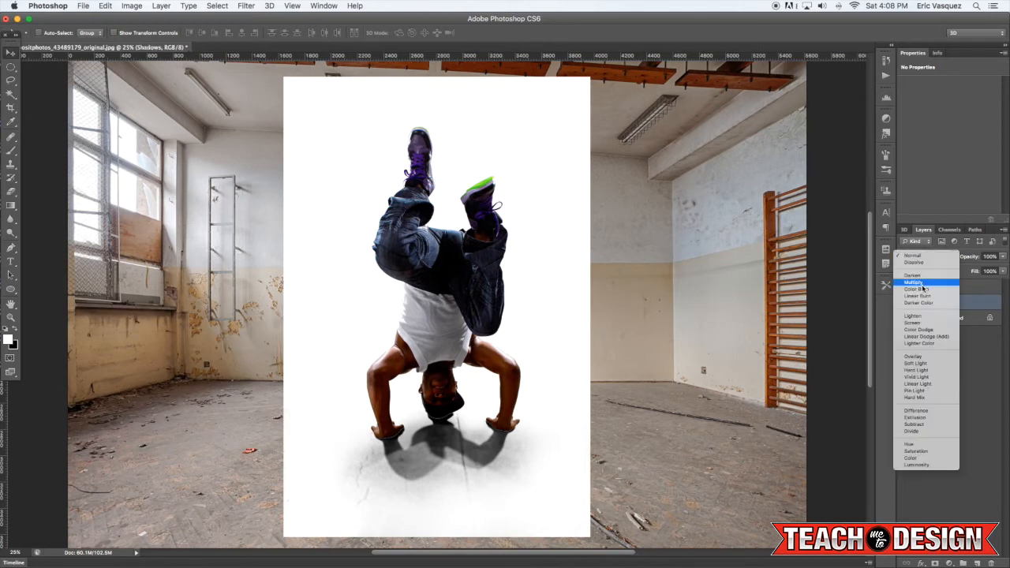
pyautogui.click(913, 282)
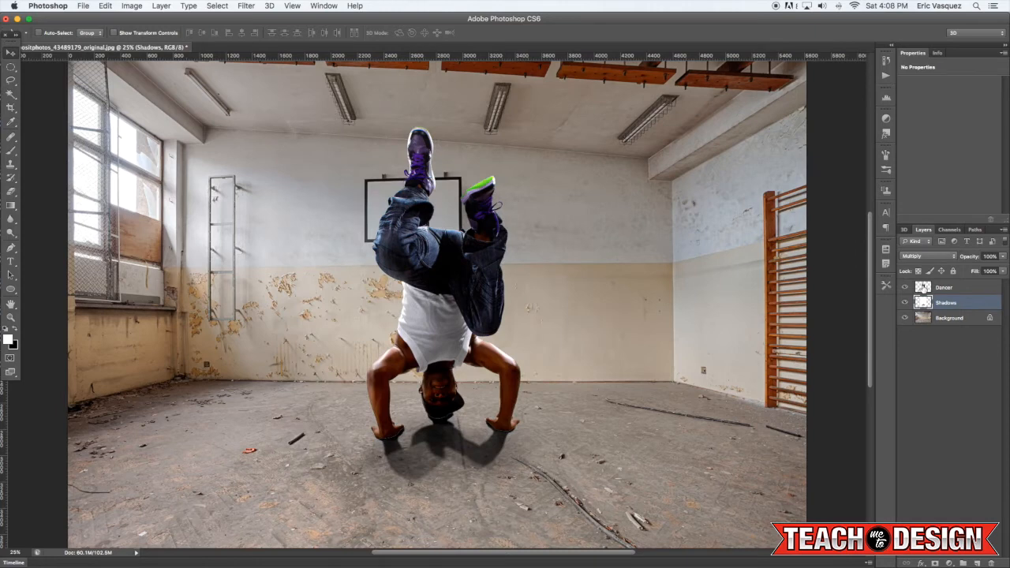
pyautogui.click(944, 287)
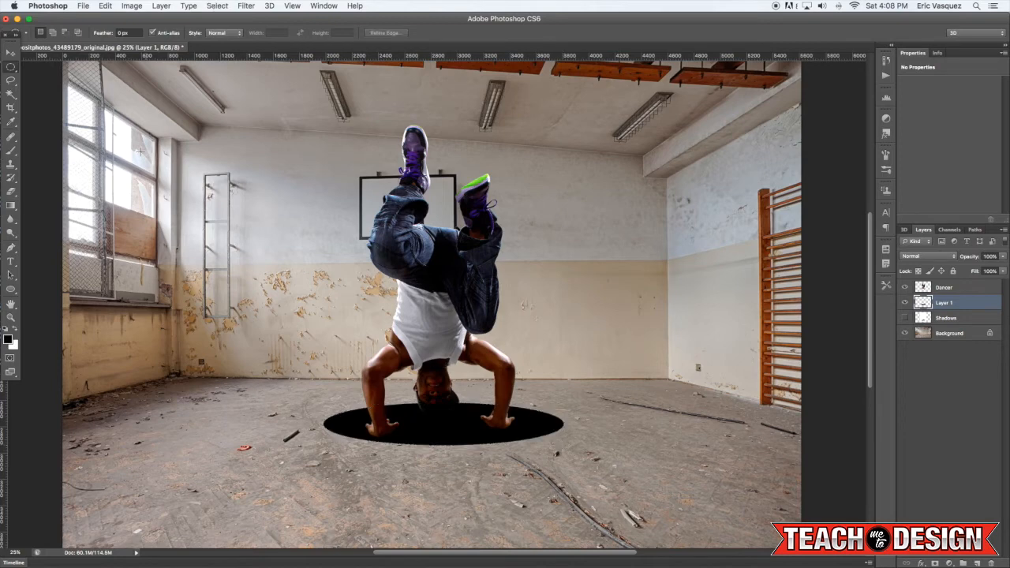
# - Gaussian-blur the black ellipse beneath the dancer's hands to soften it
pyautogui.click(246, 6)
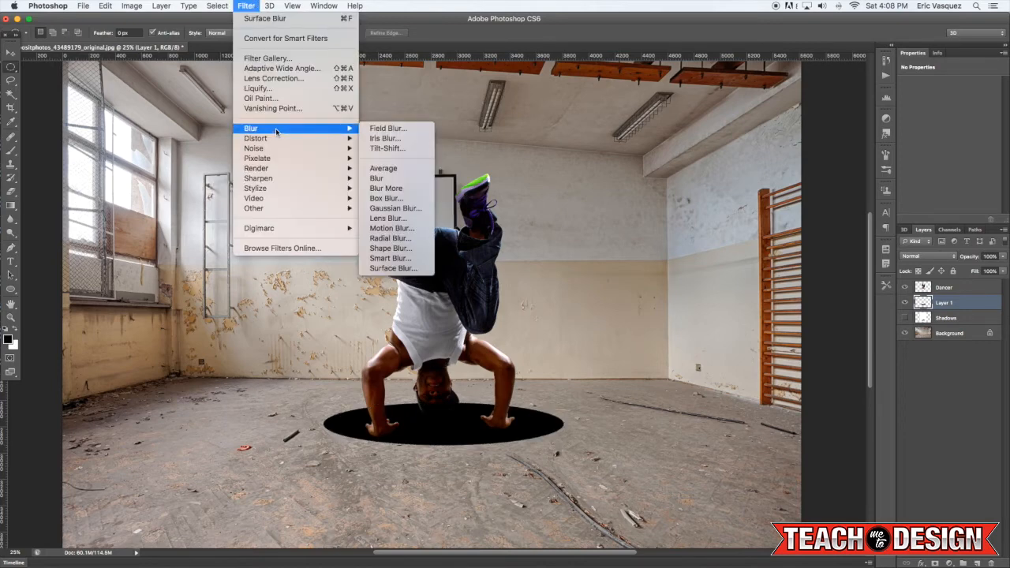
pyautogui.click(395, 209)
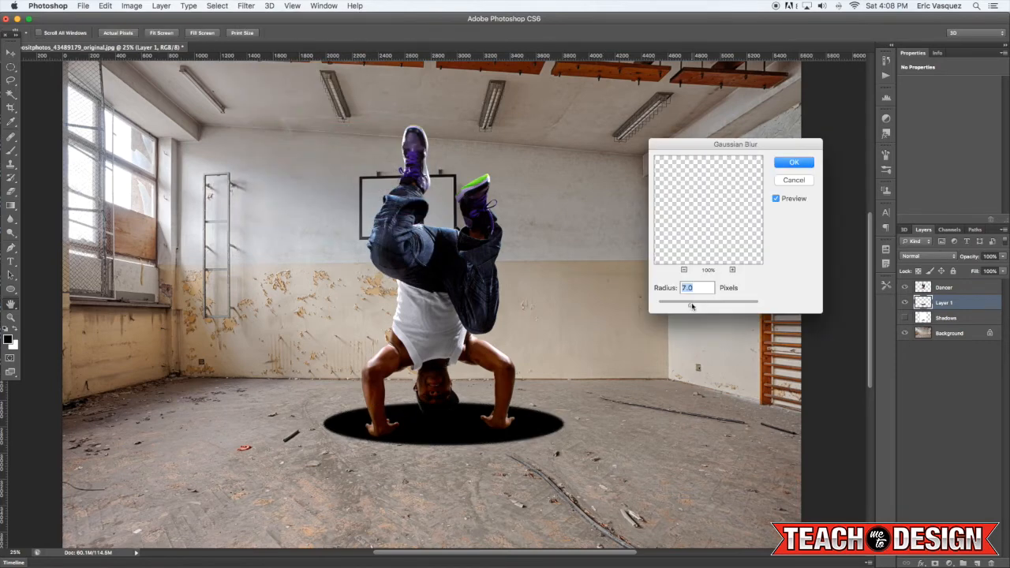
pyautogui.click(794, 162)
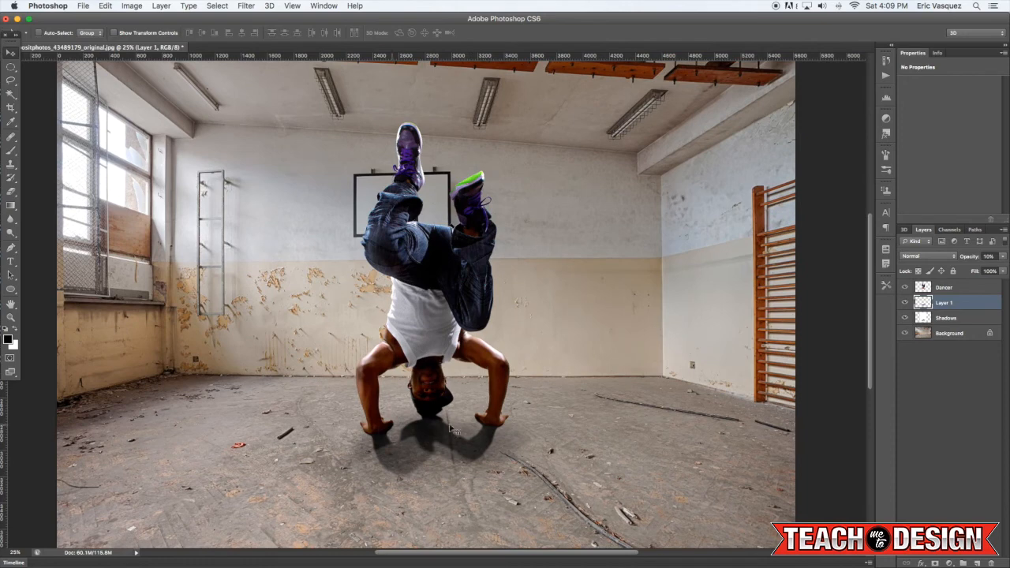
pyautogui.moveTo(939, 330)
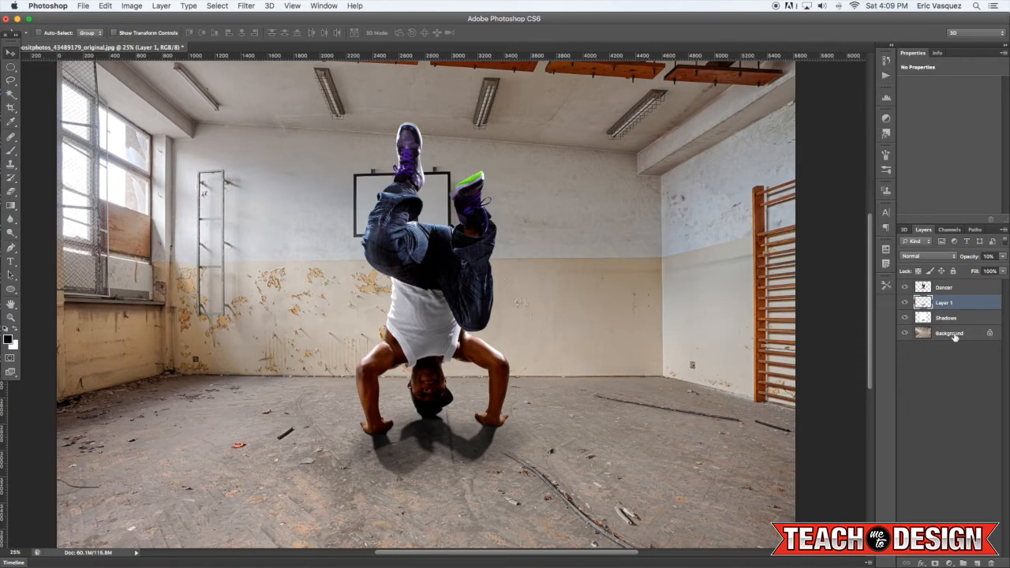
# - Convert the gym Background to a normal layer, duplicate it, and move the copy to the top
pyautogui.doubleClick(950, 332)
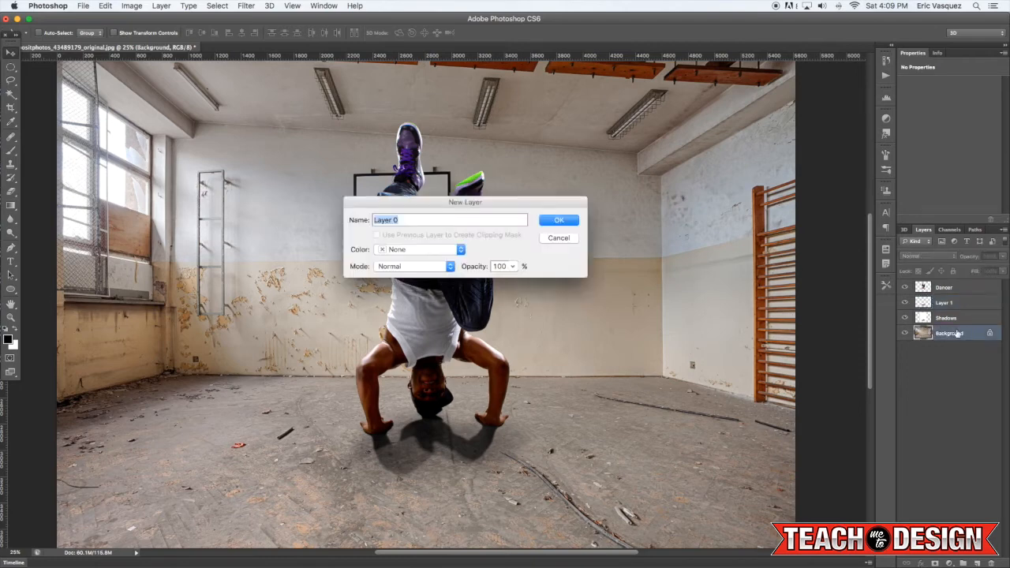
pyautogui.click(559, 221)
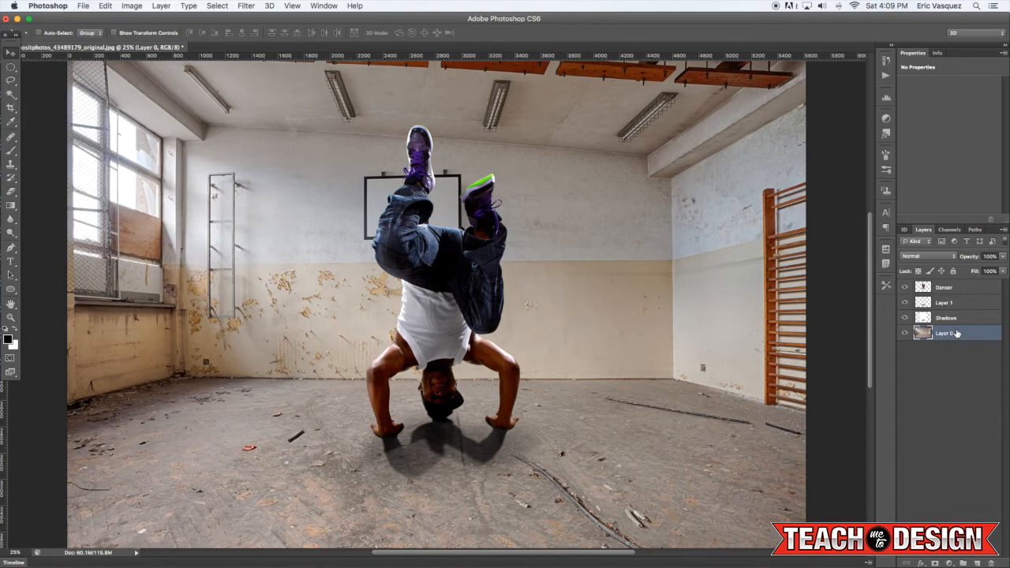
pyautogui.press('cmd+j')
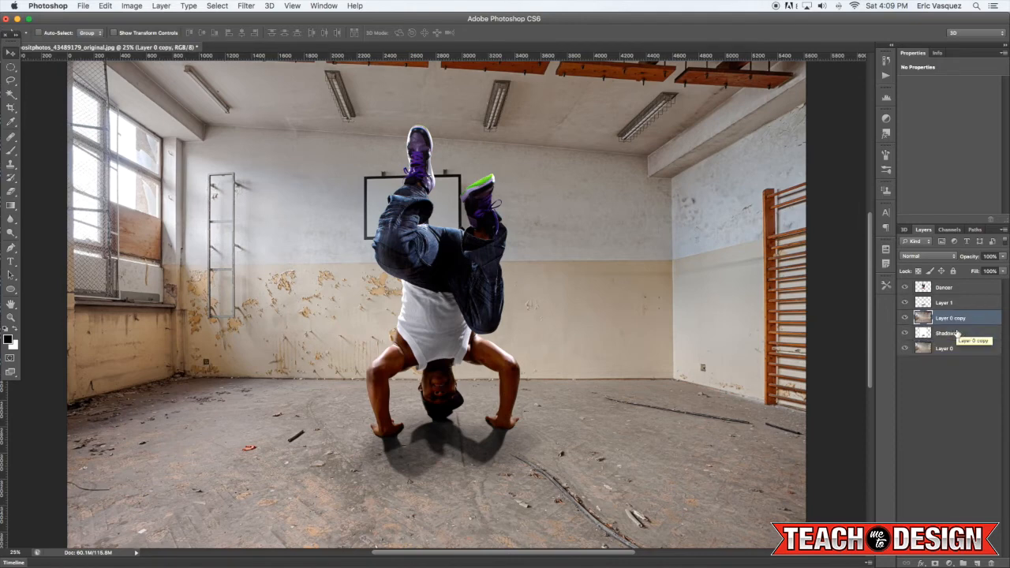
pyautogui.click(906, 287)
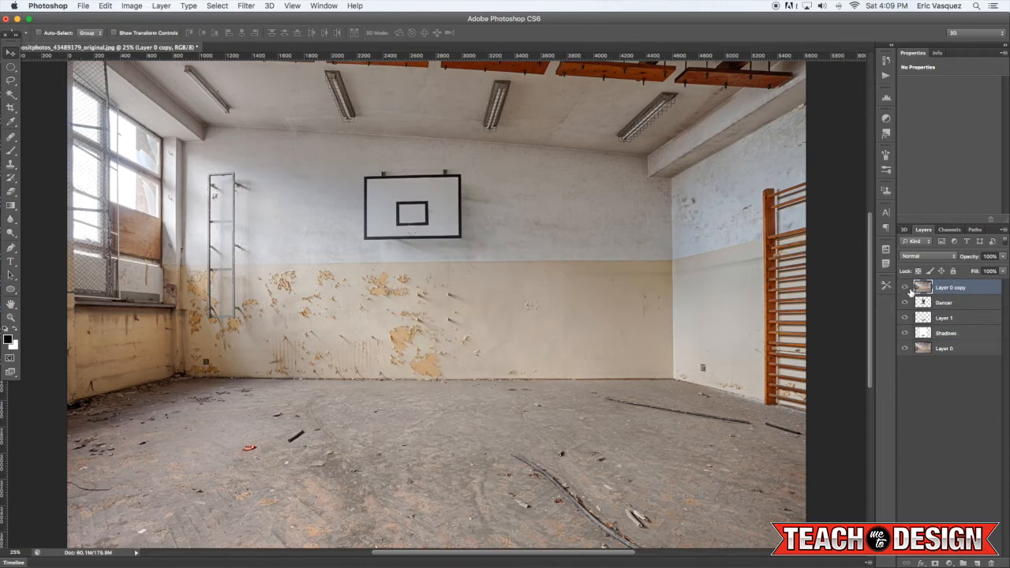
pyautogui.click(905, 288)
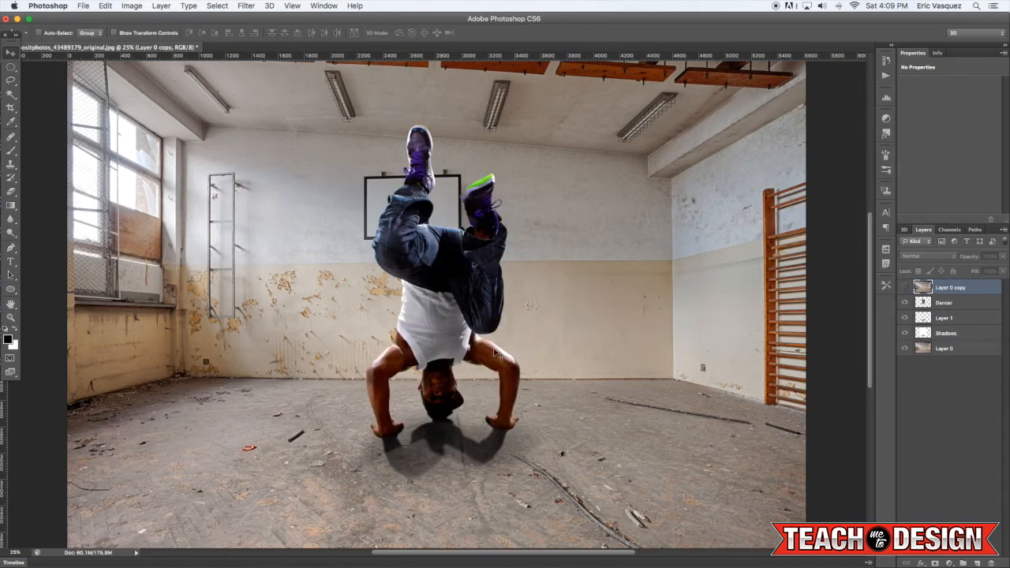
pyautogui.moveTo(334, 307)
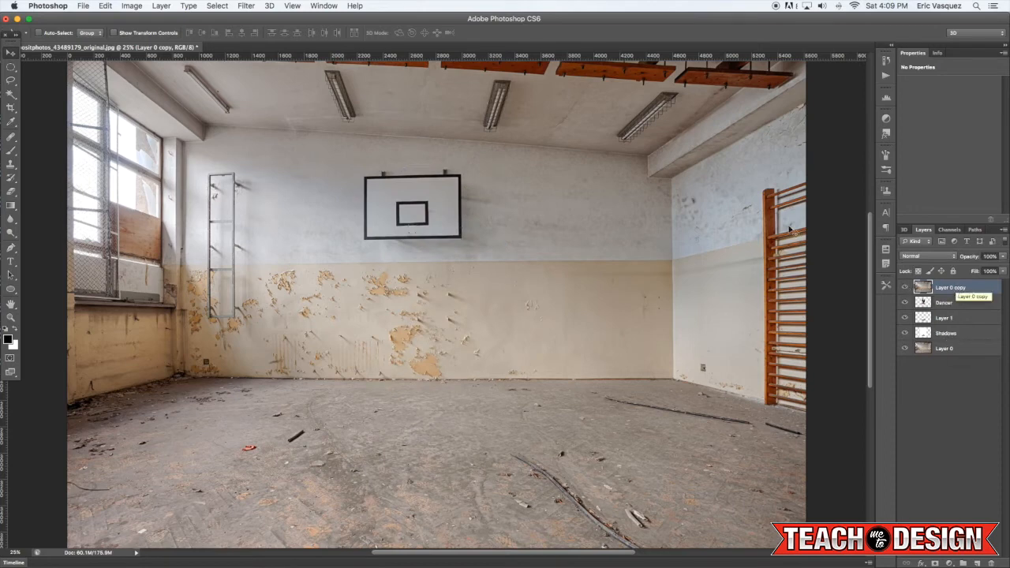
# - Surface-blur the top gym copy with Radius 82 and Threshold 228
pyautogui.click(246, 6)
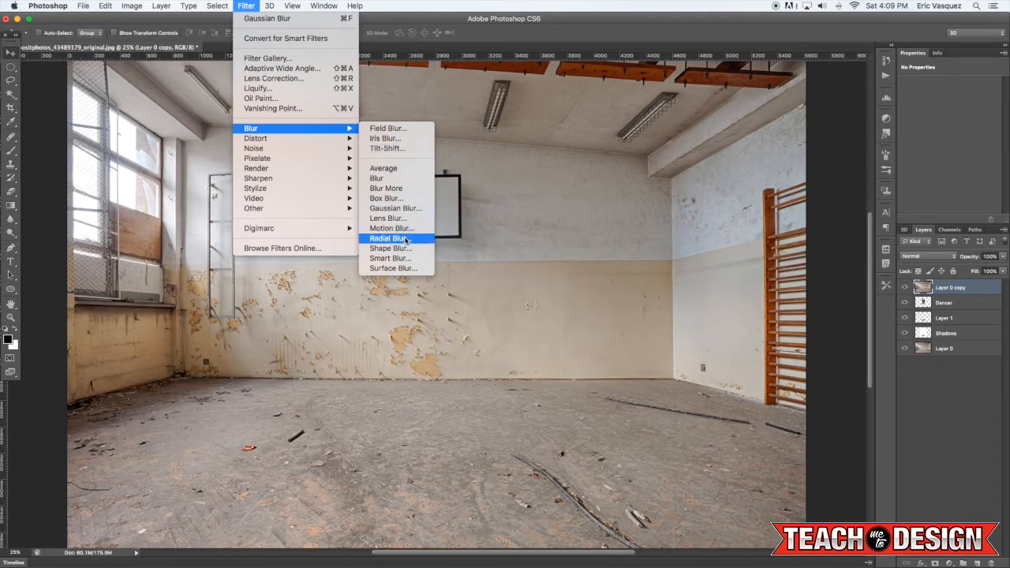
pyautogui.click(393, 268)
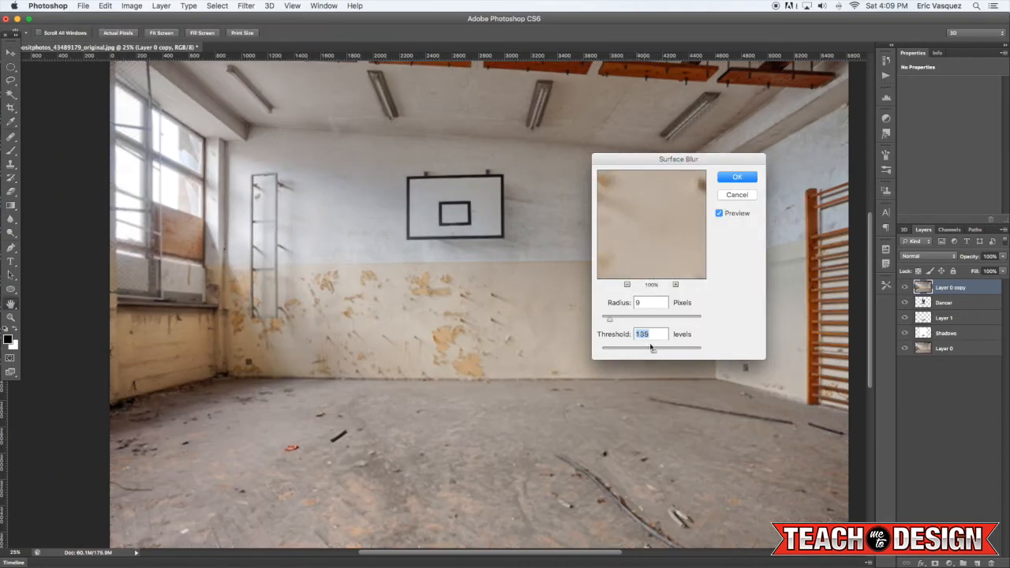
pyautogui.moveTo(610, 320); pyautogui.dragTo(660, 320)
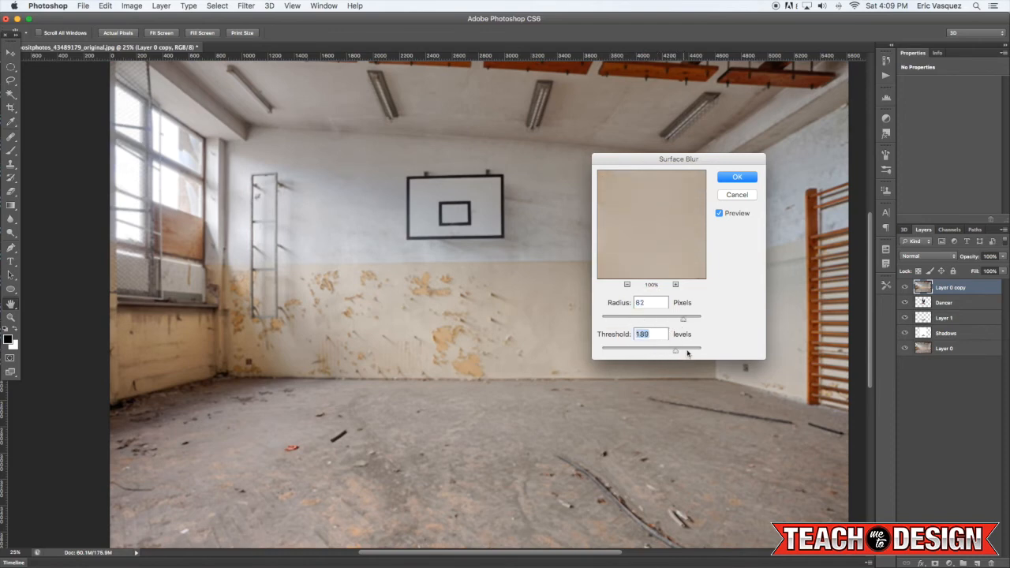
pyautogui.moveTo(677, 350); pyautogui.dragTo(693, 350)
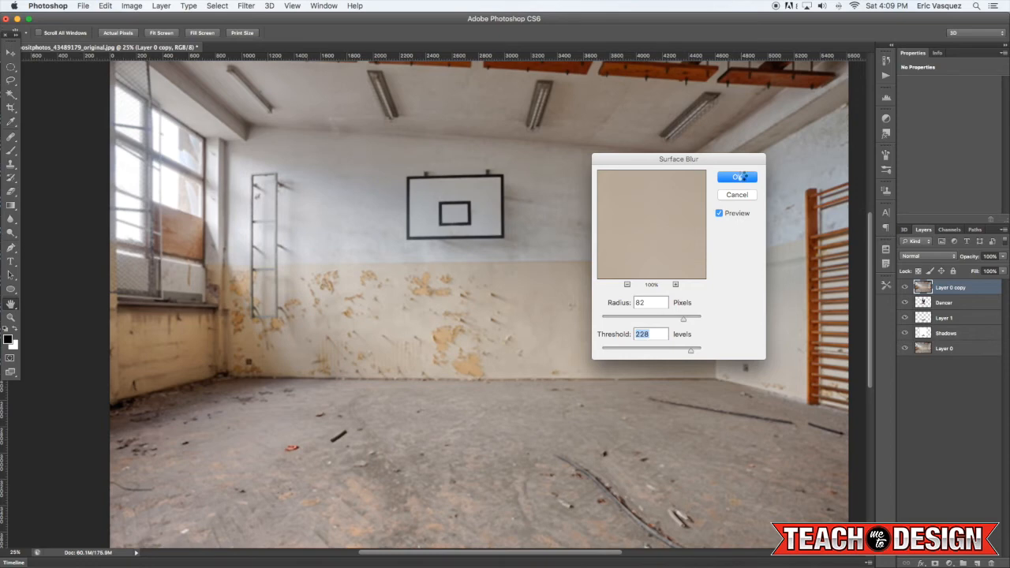
pyautogui.click(736, 177)
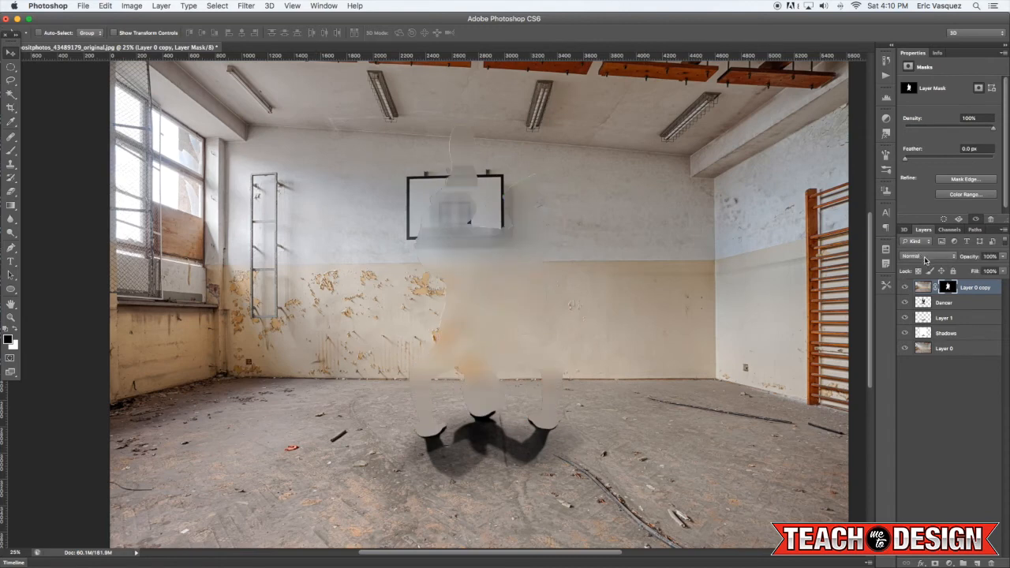
# - Switch the masked, blurred gym copy's blend mode to Color
pyautogui.click(927, 256)
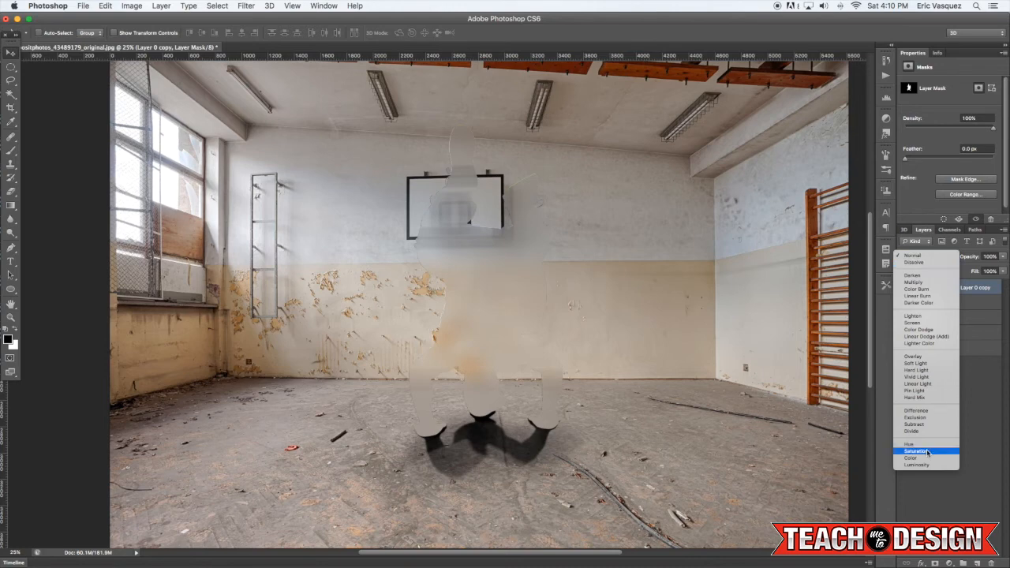
pyautogui.click(911, 458)
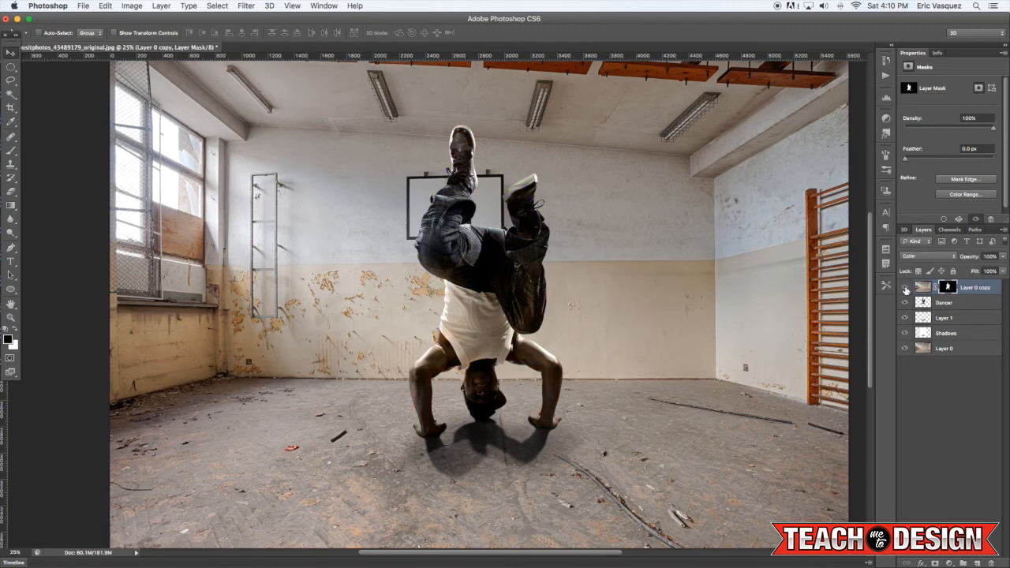
pyautogui.moveTo(905, 291)
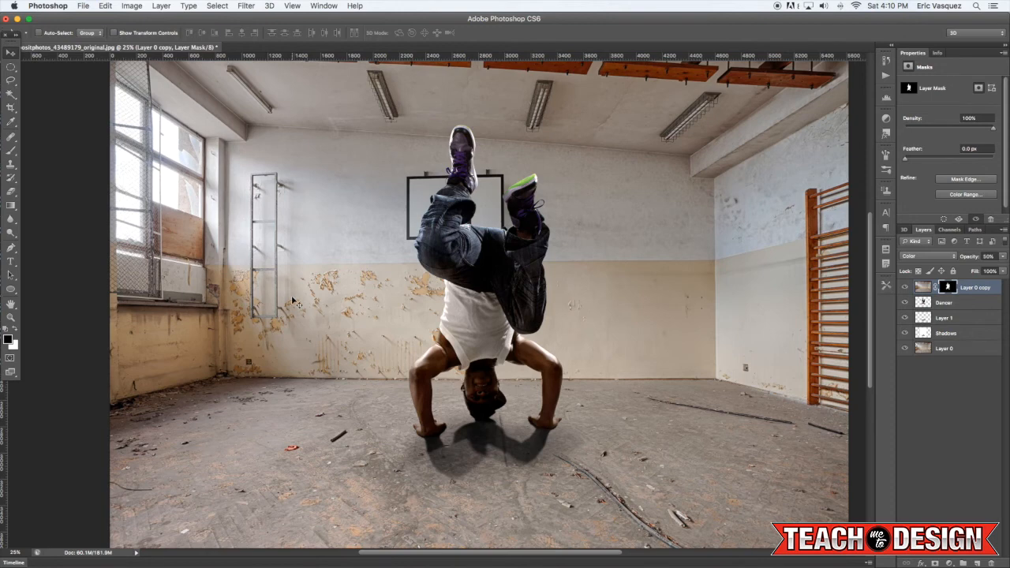
pyautogui.moveTo(166, 351)
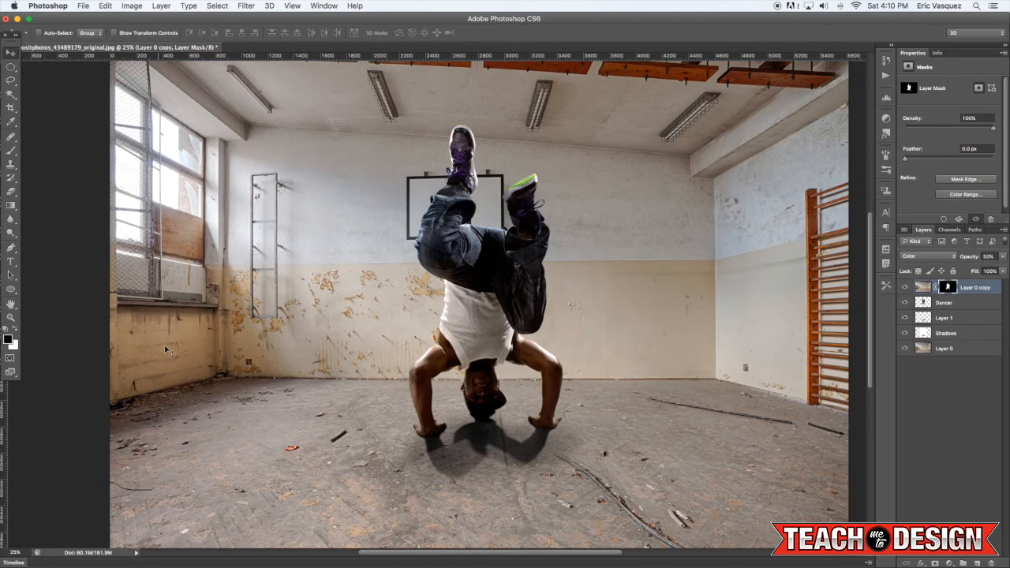
pyautogui.moveTo(985, 307)
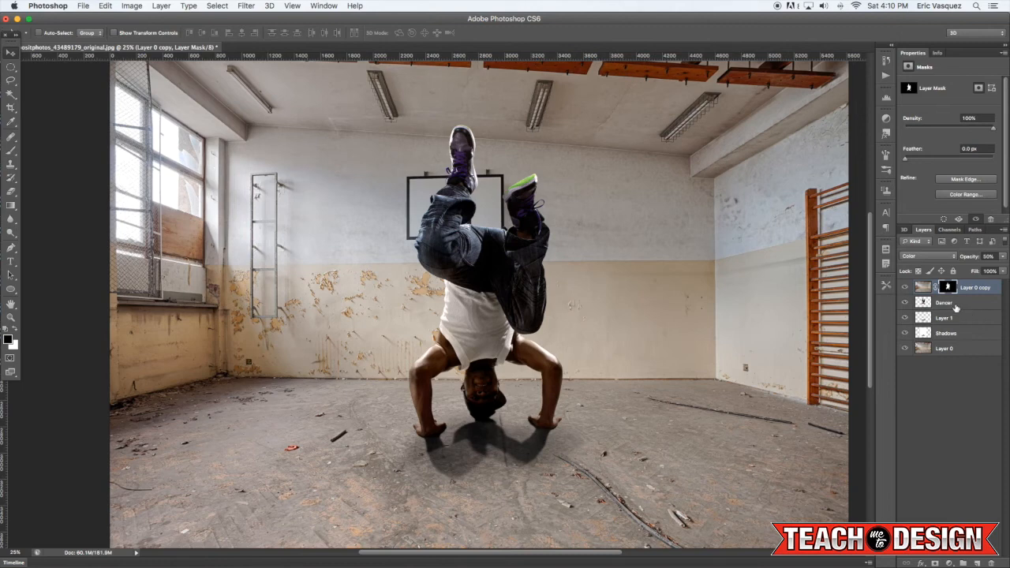
# - Add a Curves layer above Layer 0, pulling the midpoint down for darker, more contrasty midtones
pyautogui.click(944, 349)
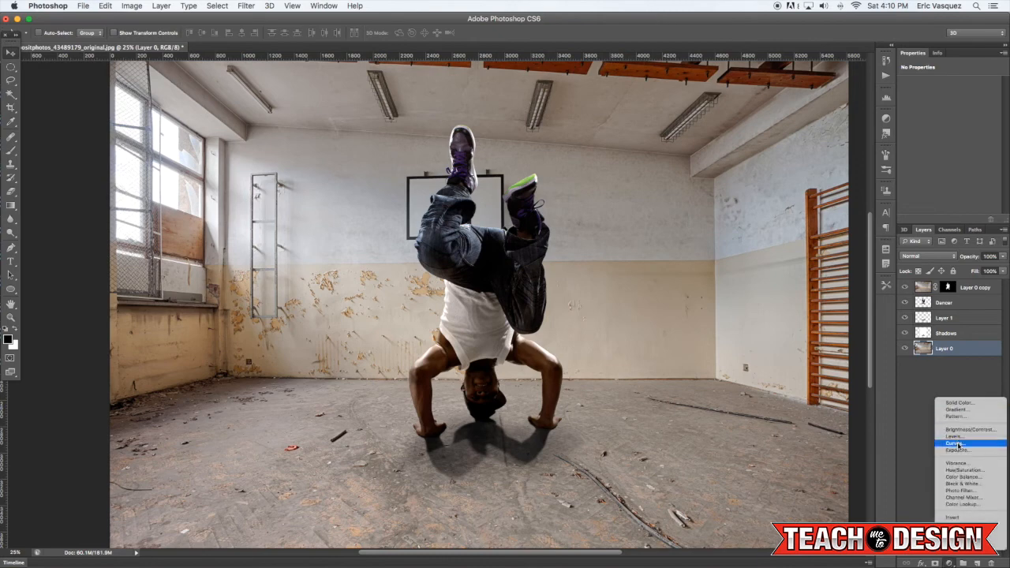
pyautogui.click(955, 442)
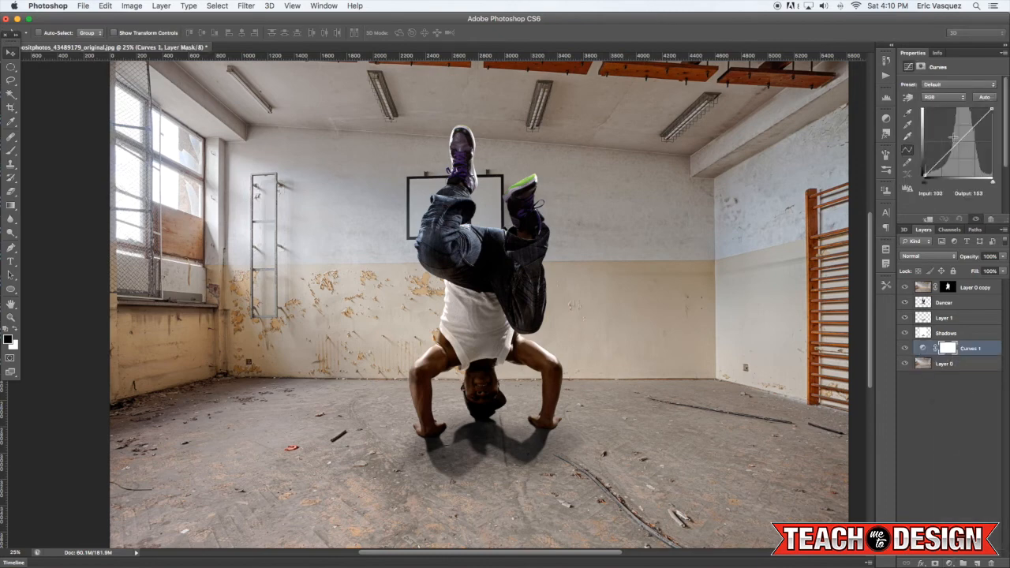
pyautogui.moveTo(955, 138); pyautogui.dragTo(959, 146)
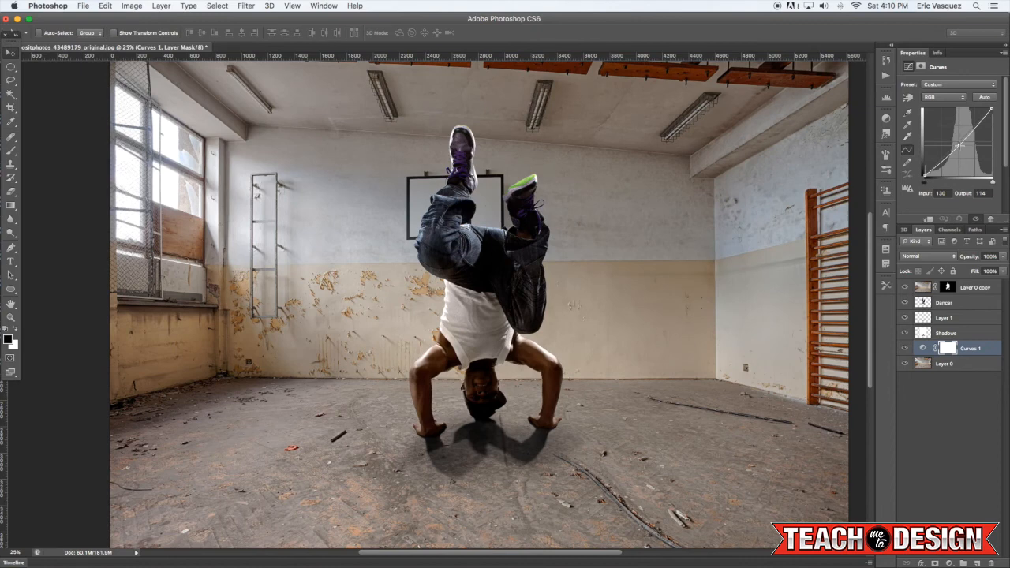
pyautogui.moveTo(955, 146); pyautogui.dragTo(963, 150)
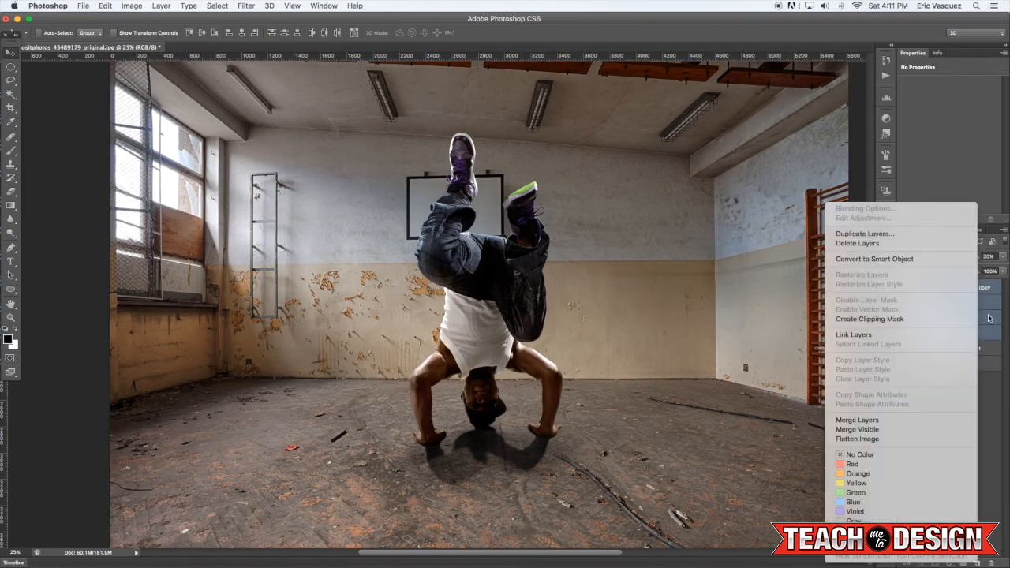
pyautogui.moveTo(872, 342)
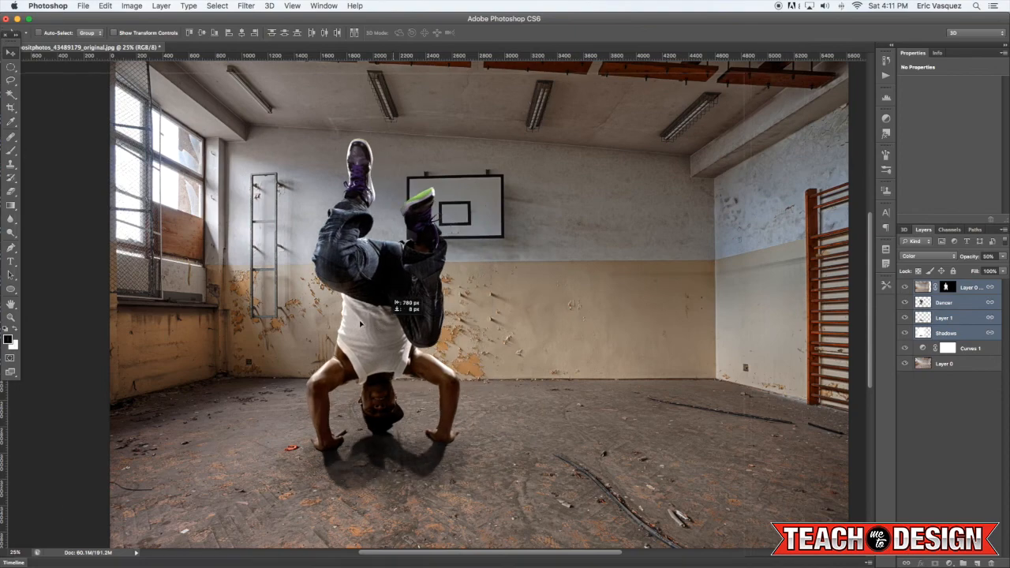
# - Drag the linked dancer and shadow across the gym floor, then select the Curves layer
pyautogui.moveTo(359, 323); pyautogui.dragTo(485, 336)
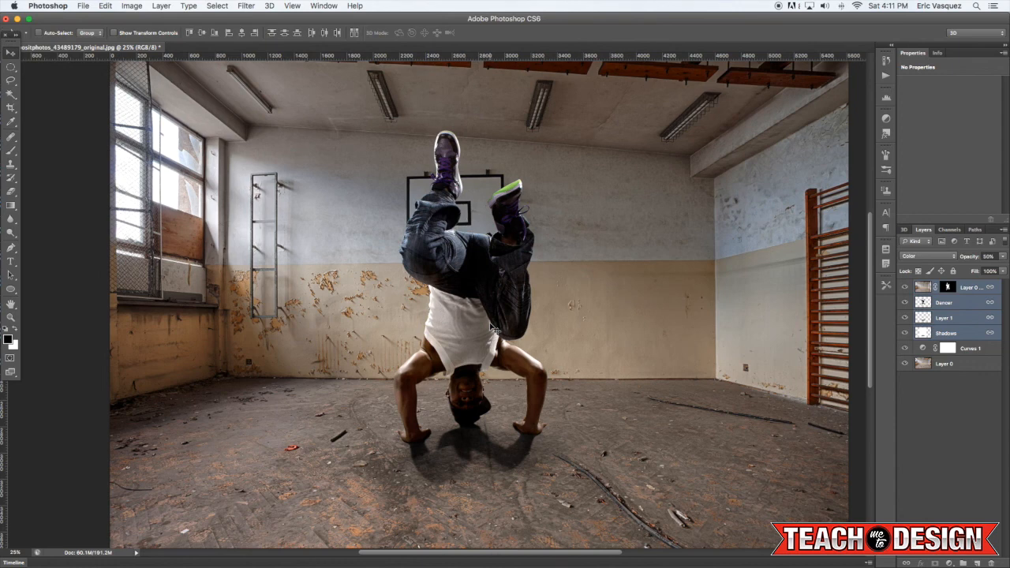
pyautogui.click(948, 348)
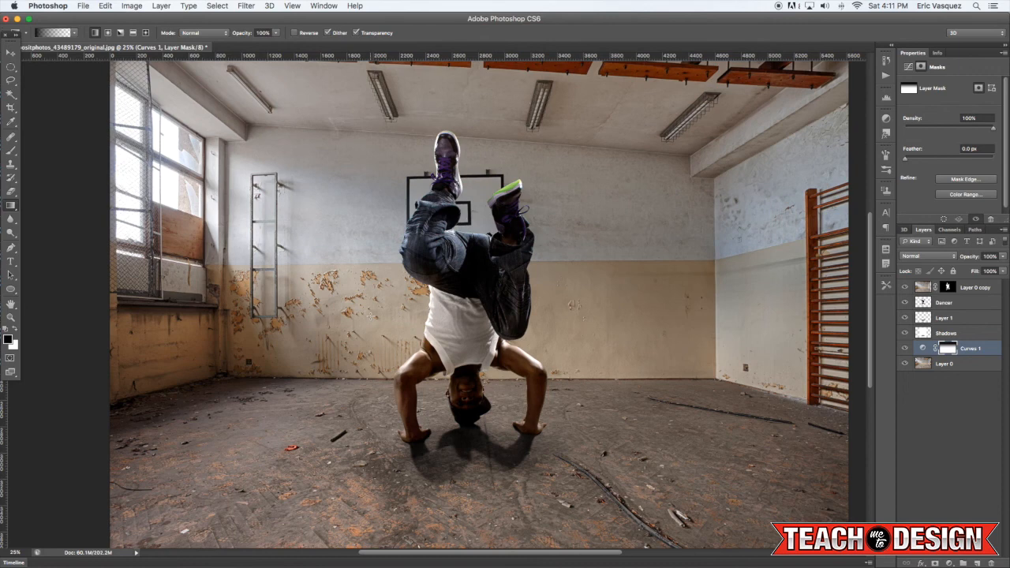
# - Gather the dancer, shadow, tint and Curves layers into Group 1
pyautogui.click(11, 52)
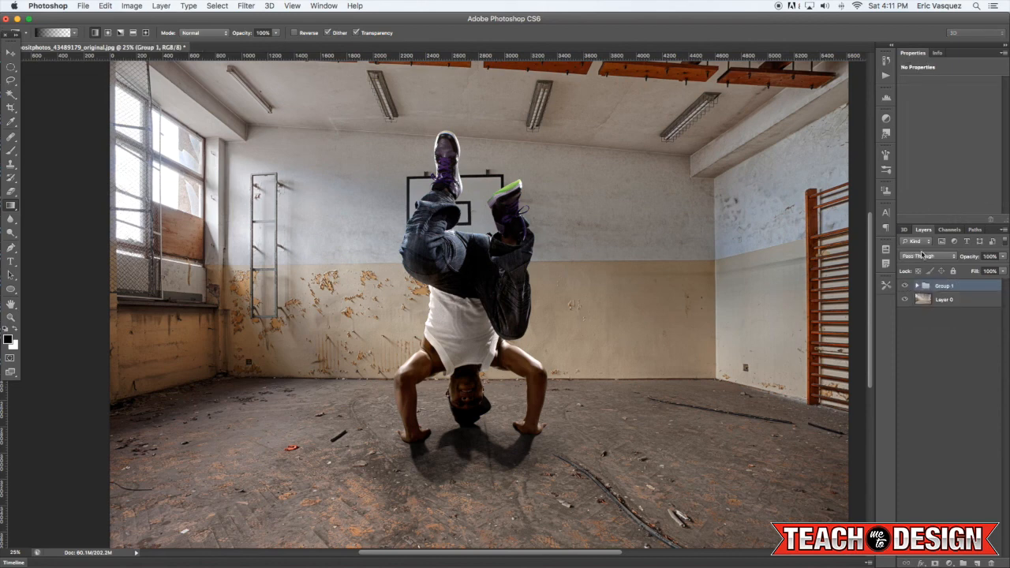
pyautogui.moveTo(906, 285)
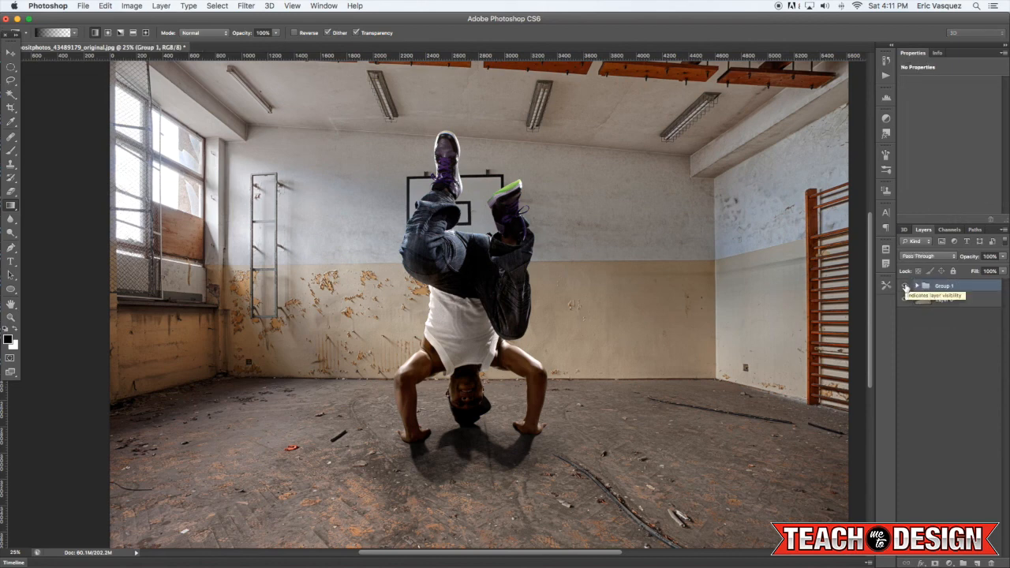